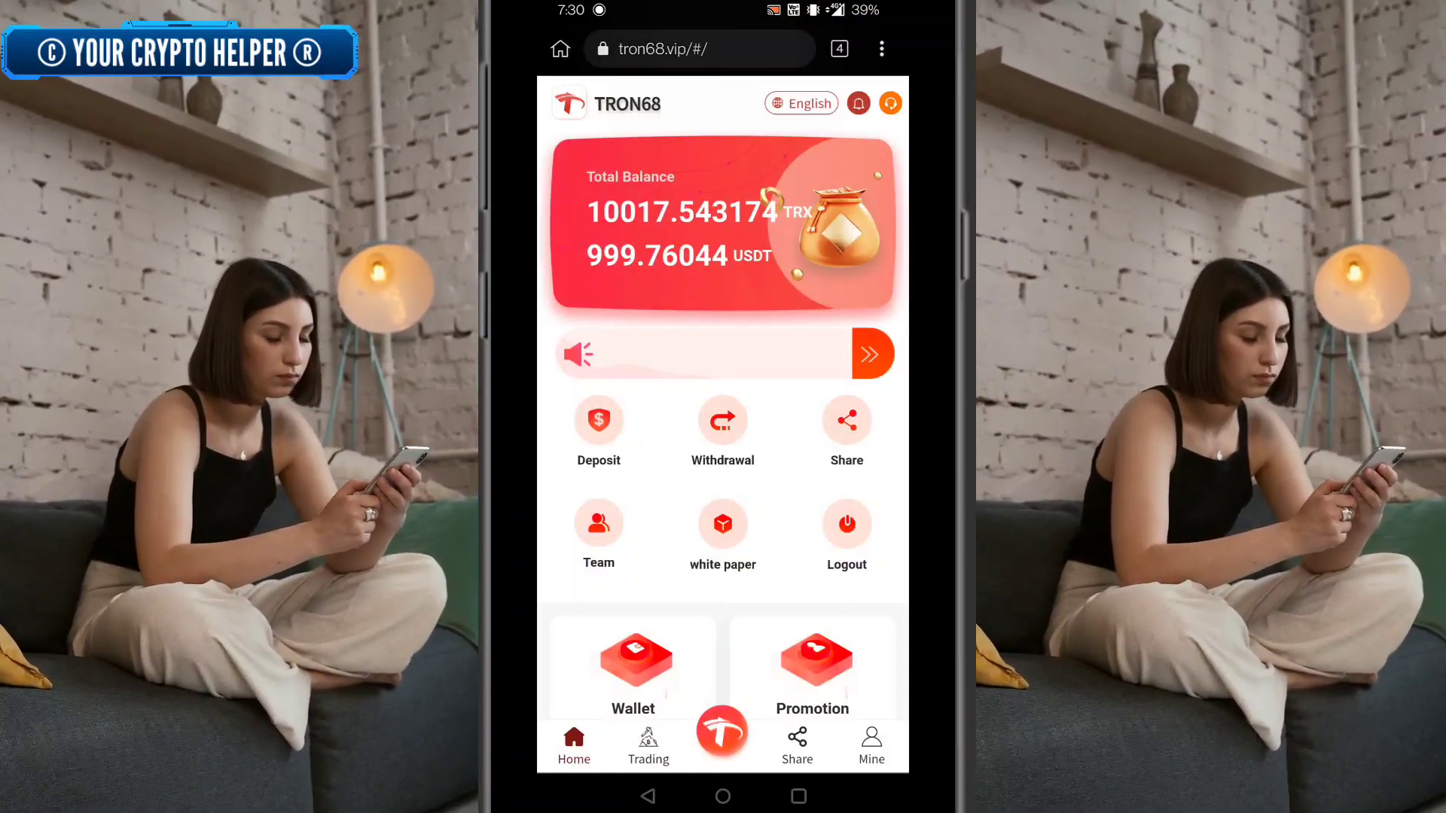
# View the Lev 1/Lev 2/Lev 3 referral team list, then go back.
pyautogui.click(597, 521)
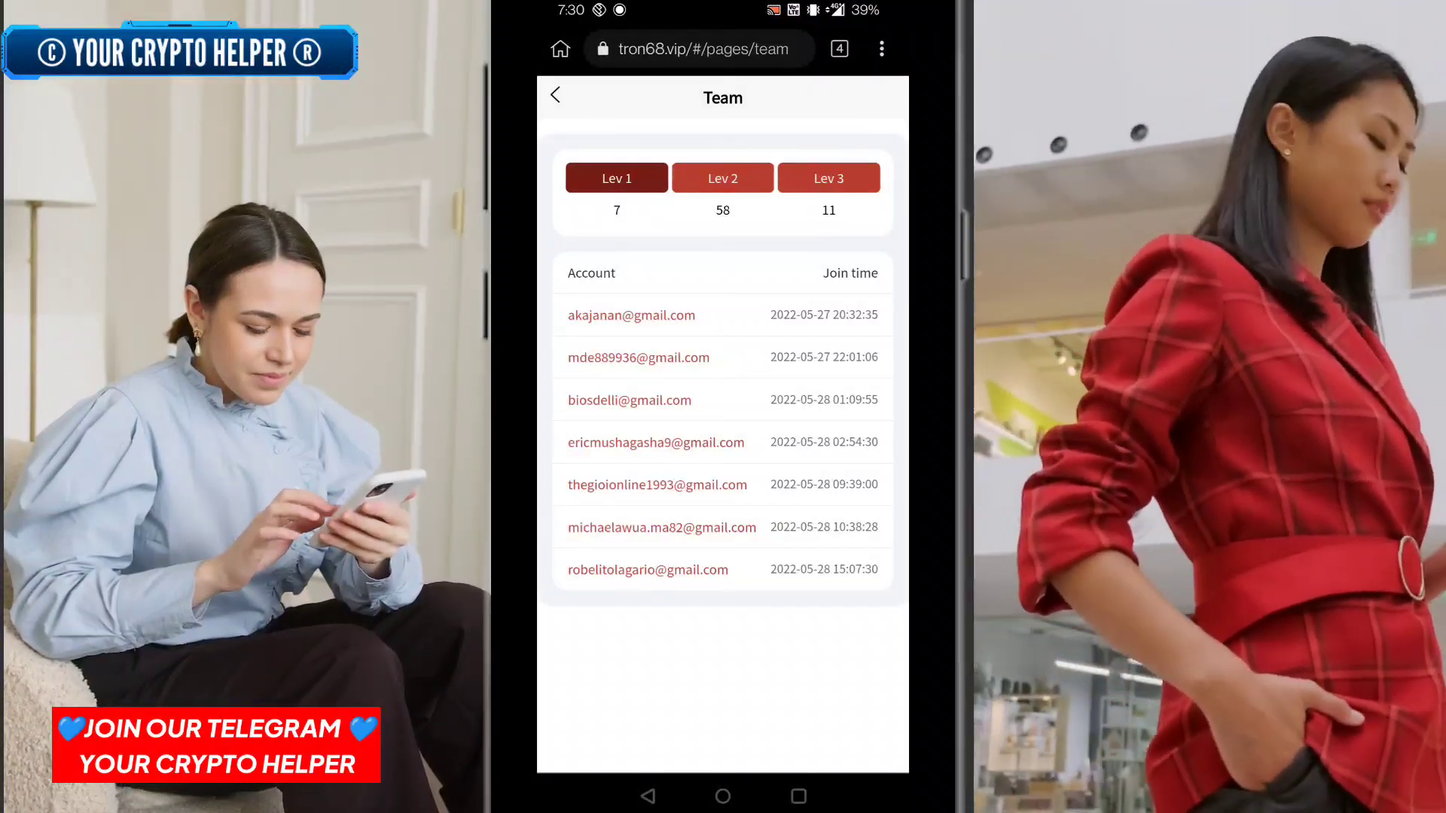
pyautogui.click(556, 96)
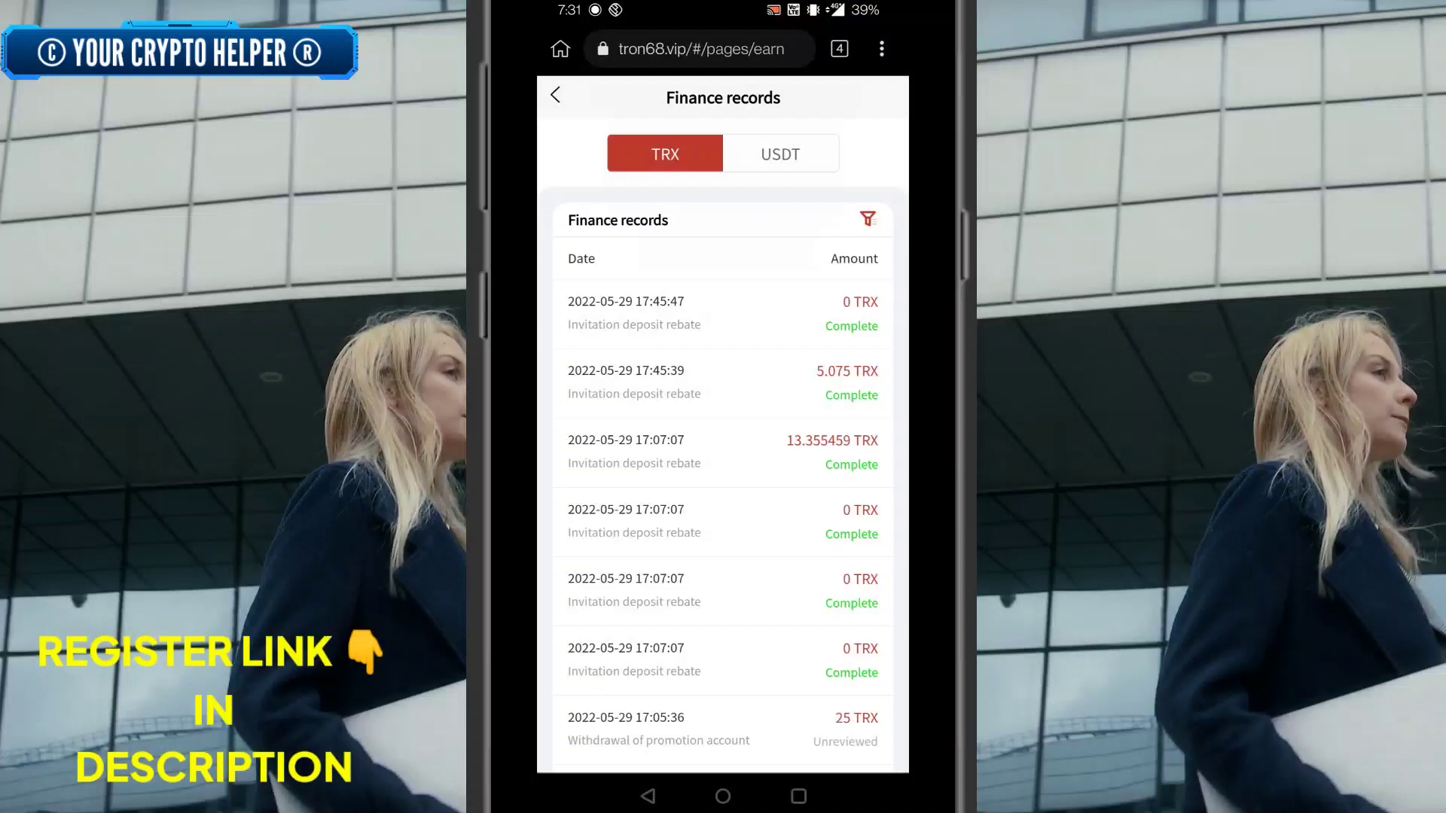
# Show the USDT finance records and scroll through them to 'No more'.
pyautogui.click(780, 153)
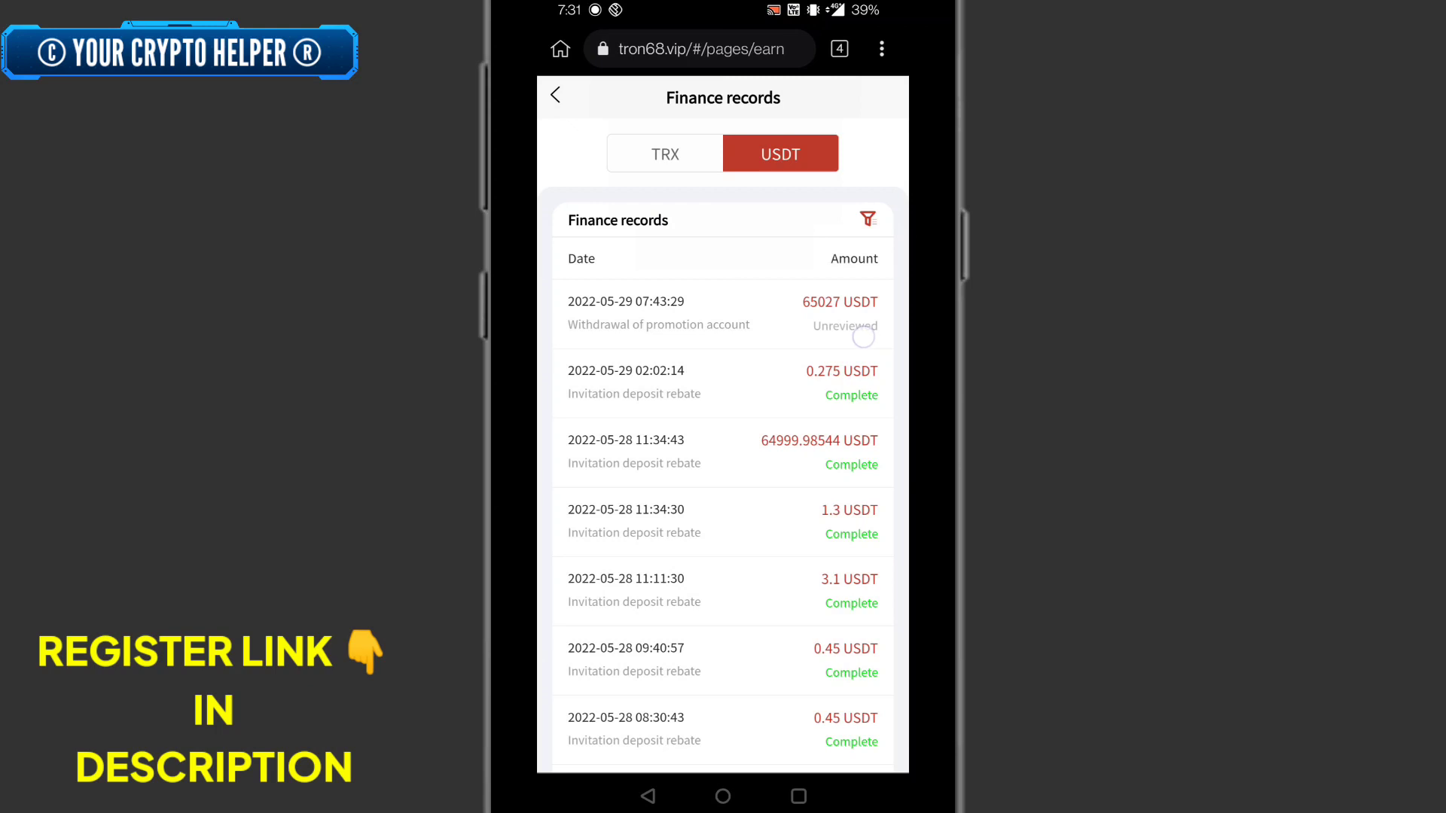
pyautogui.scroll(-3)
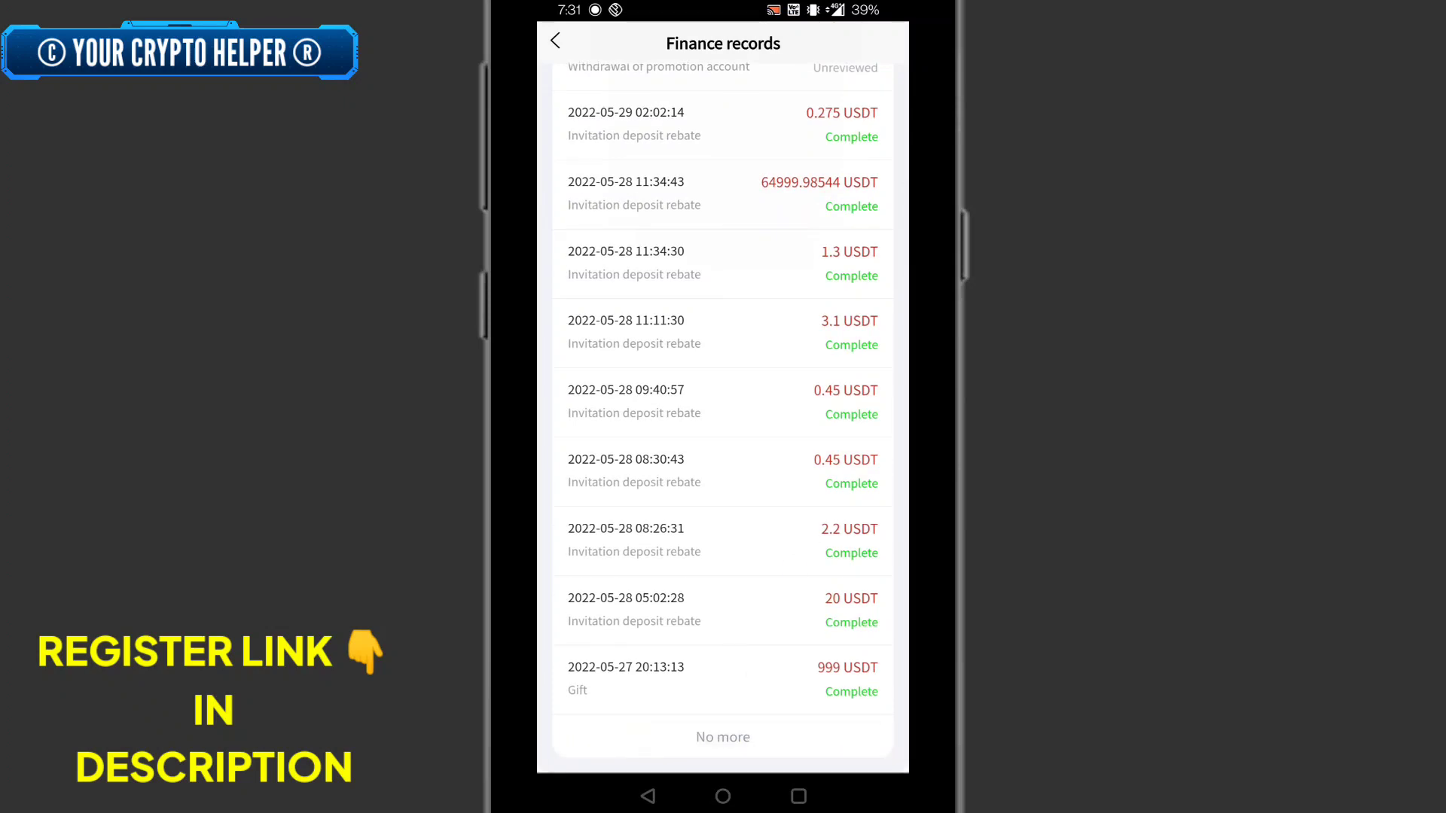
pyautogui.click(722, 796)
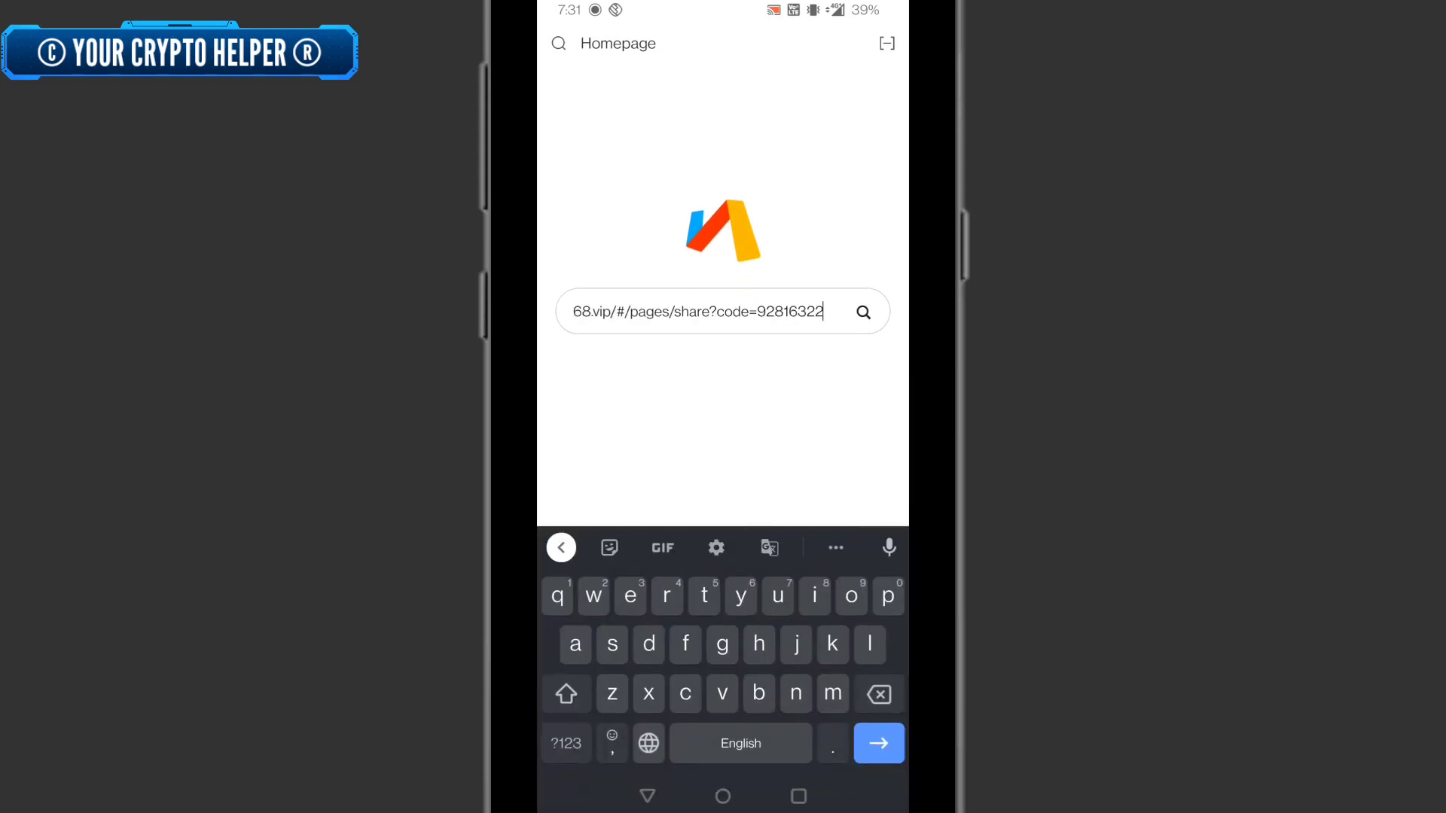
pyautogui.click(877, 743)
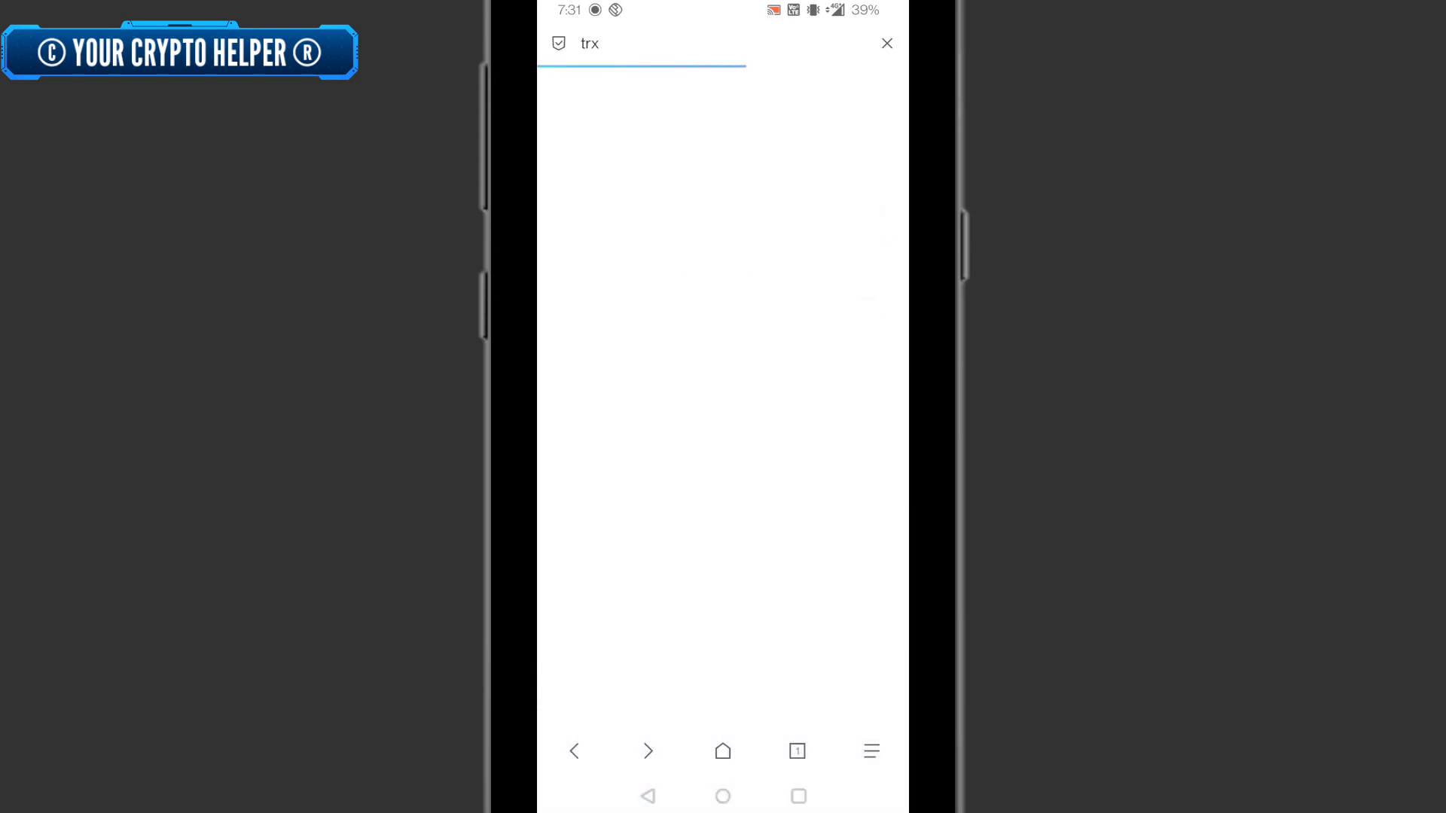
pyautogui.press('Return')
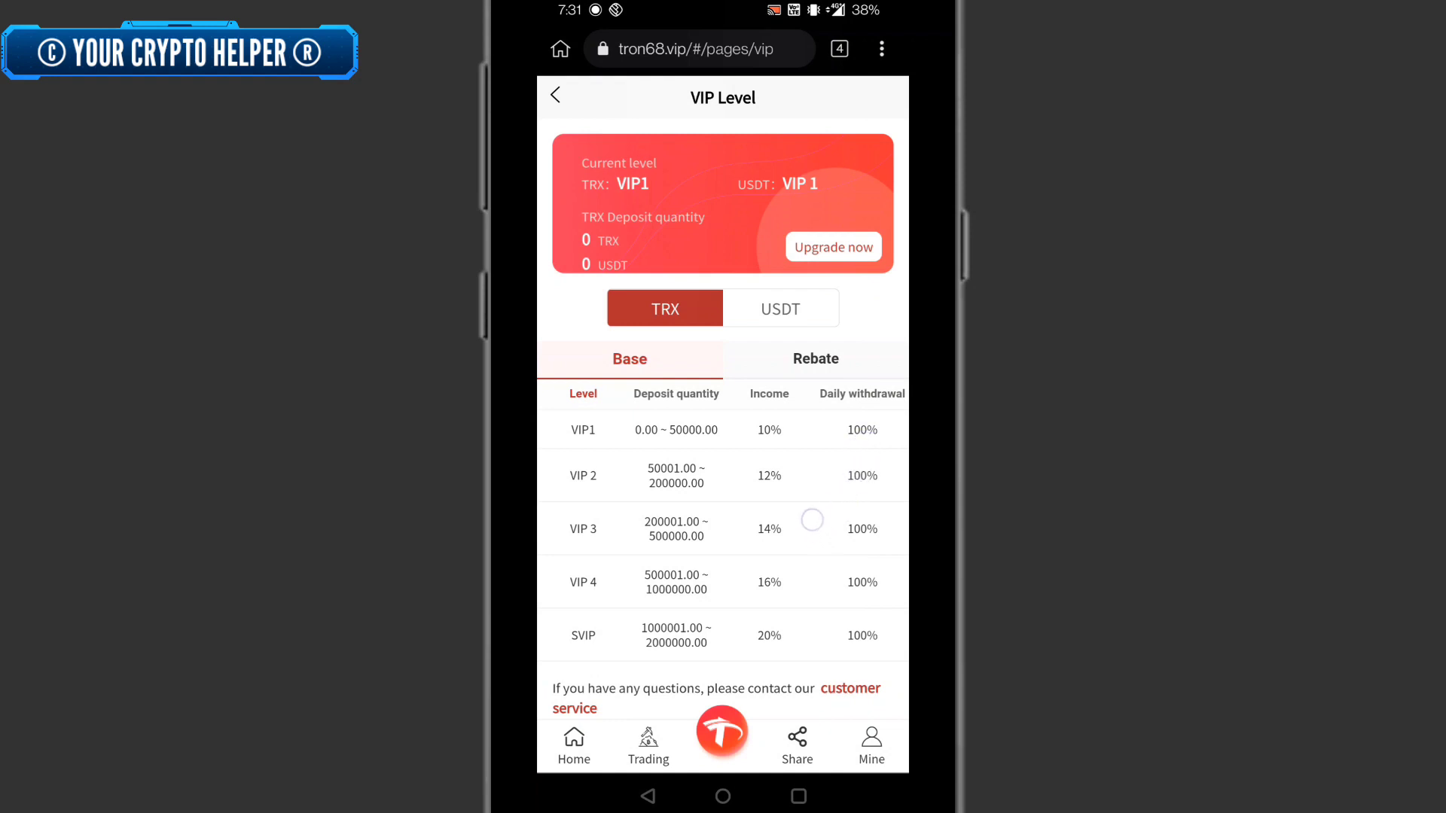
pyautogui.click(796, 744)
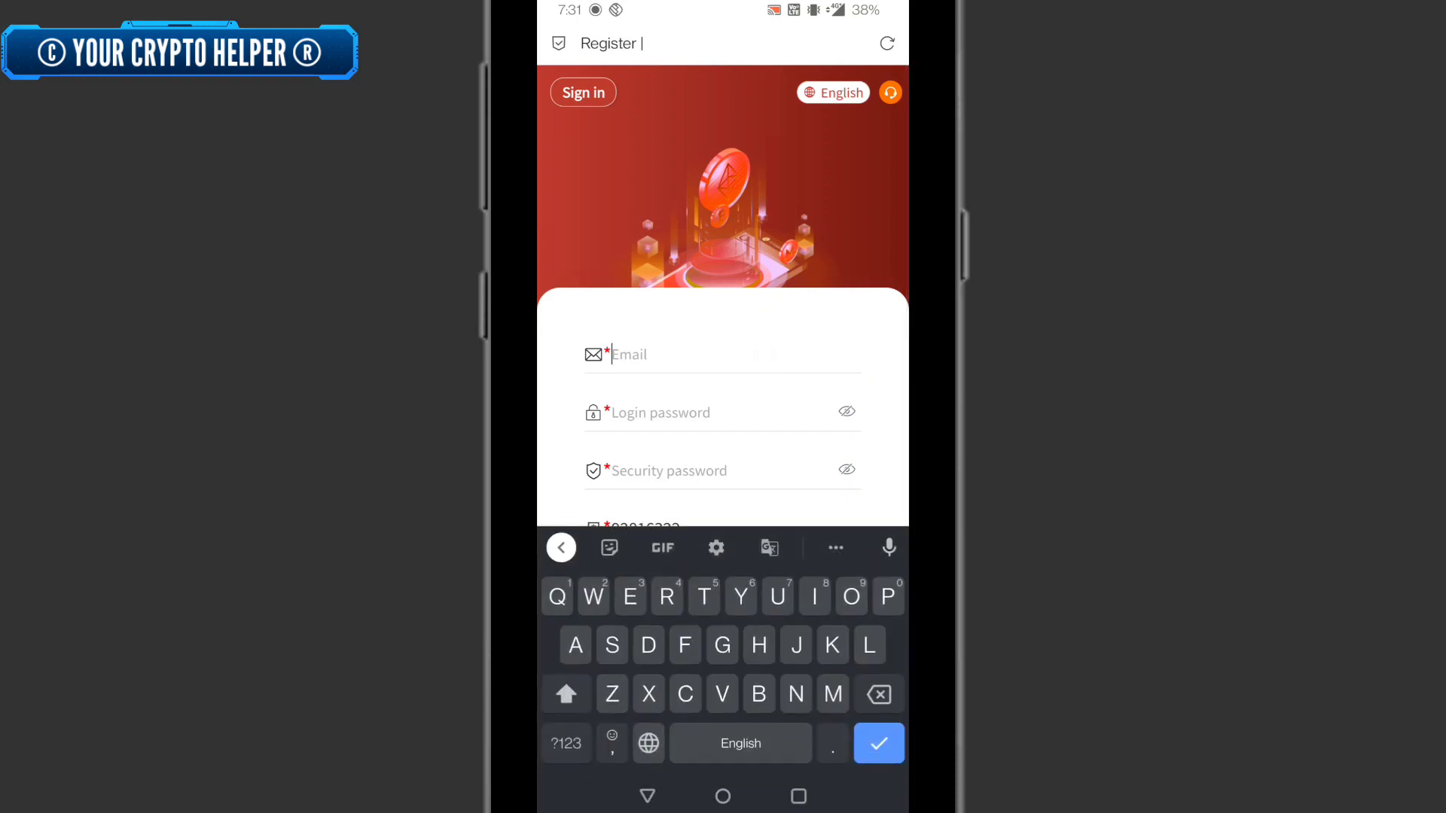
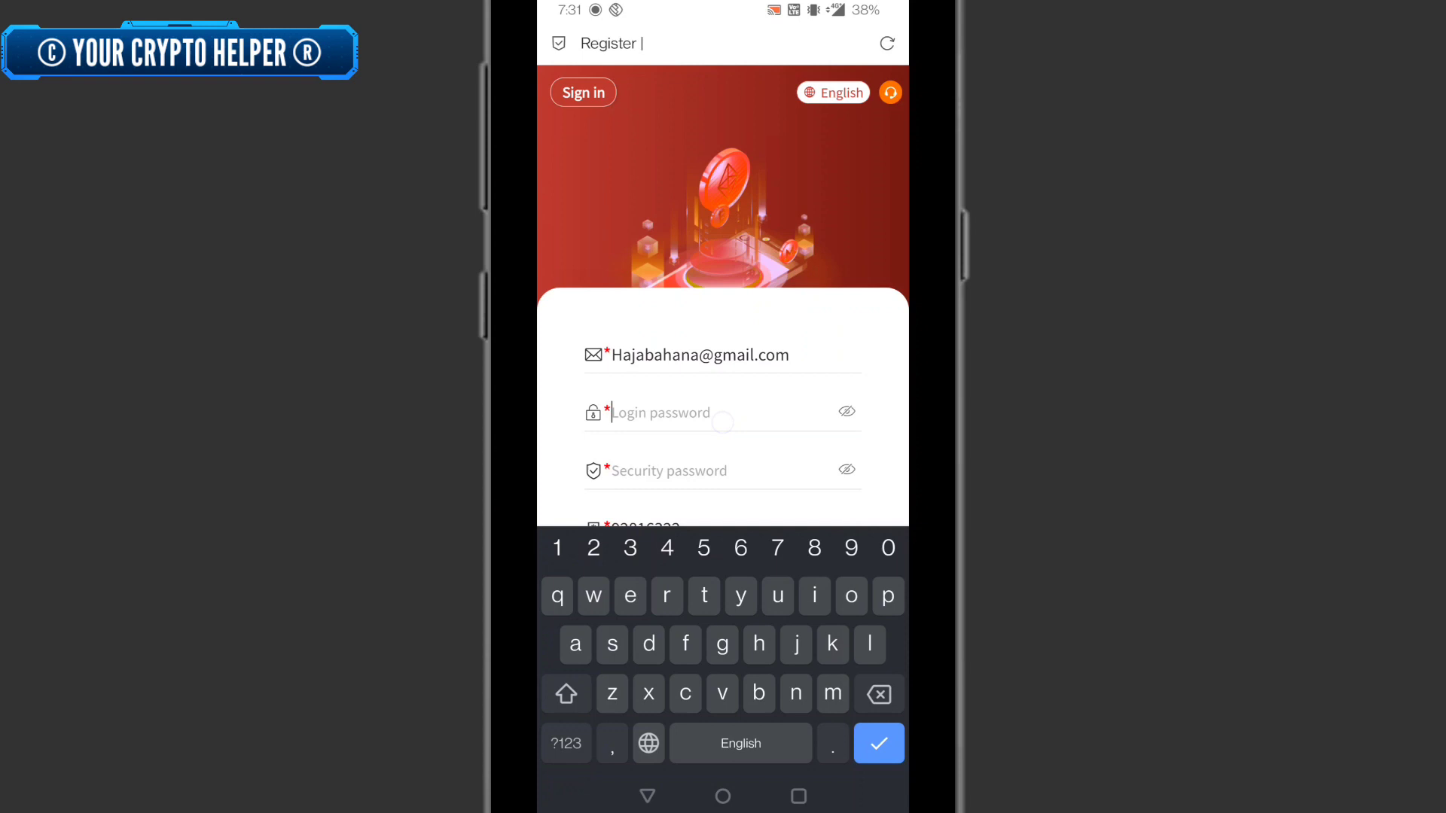
pyautogui.write('n')
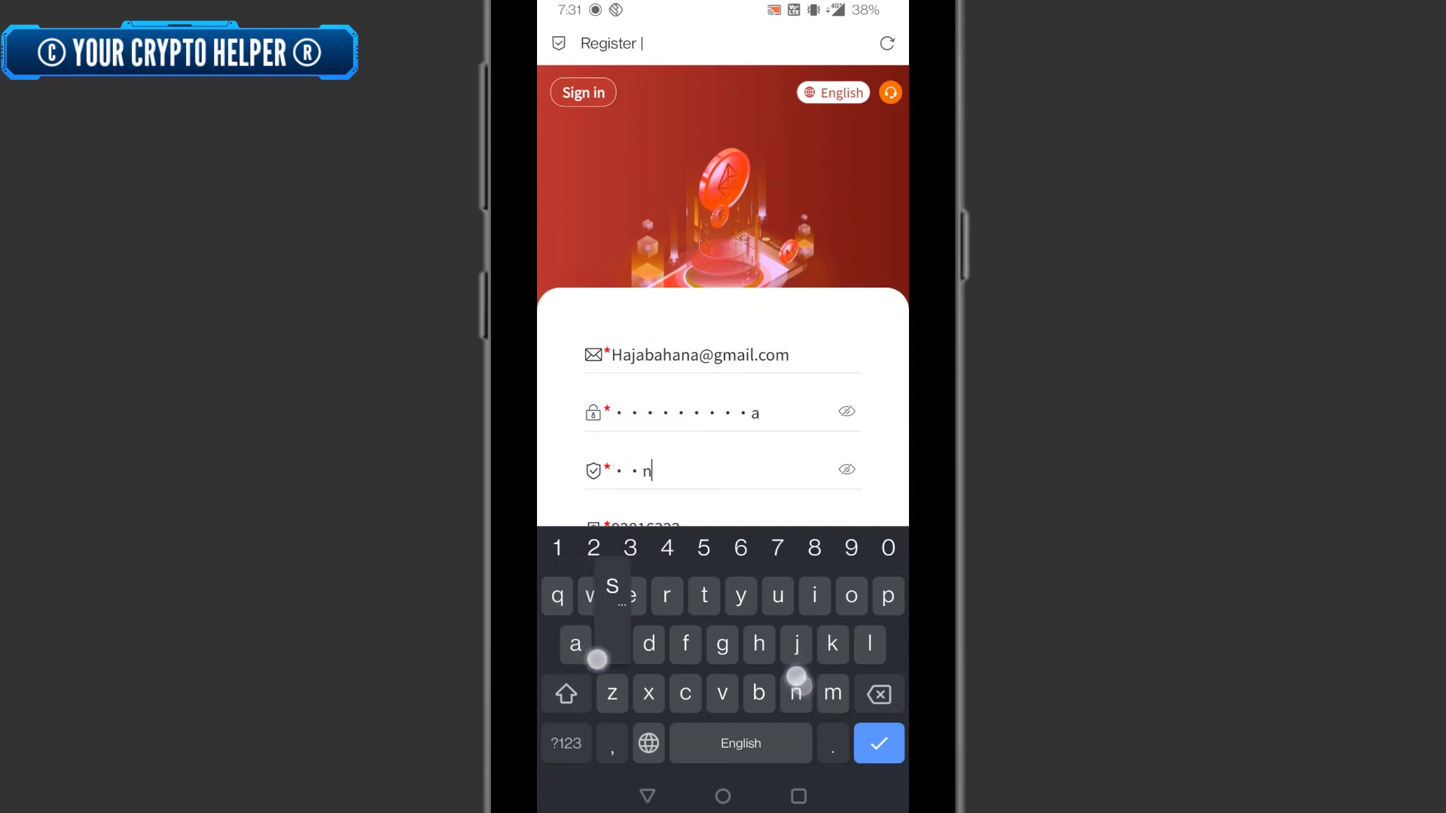
pyautogui.click(878, 743)
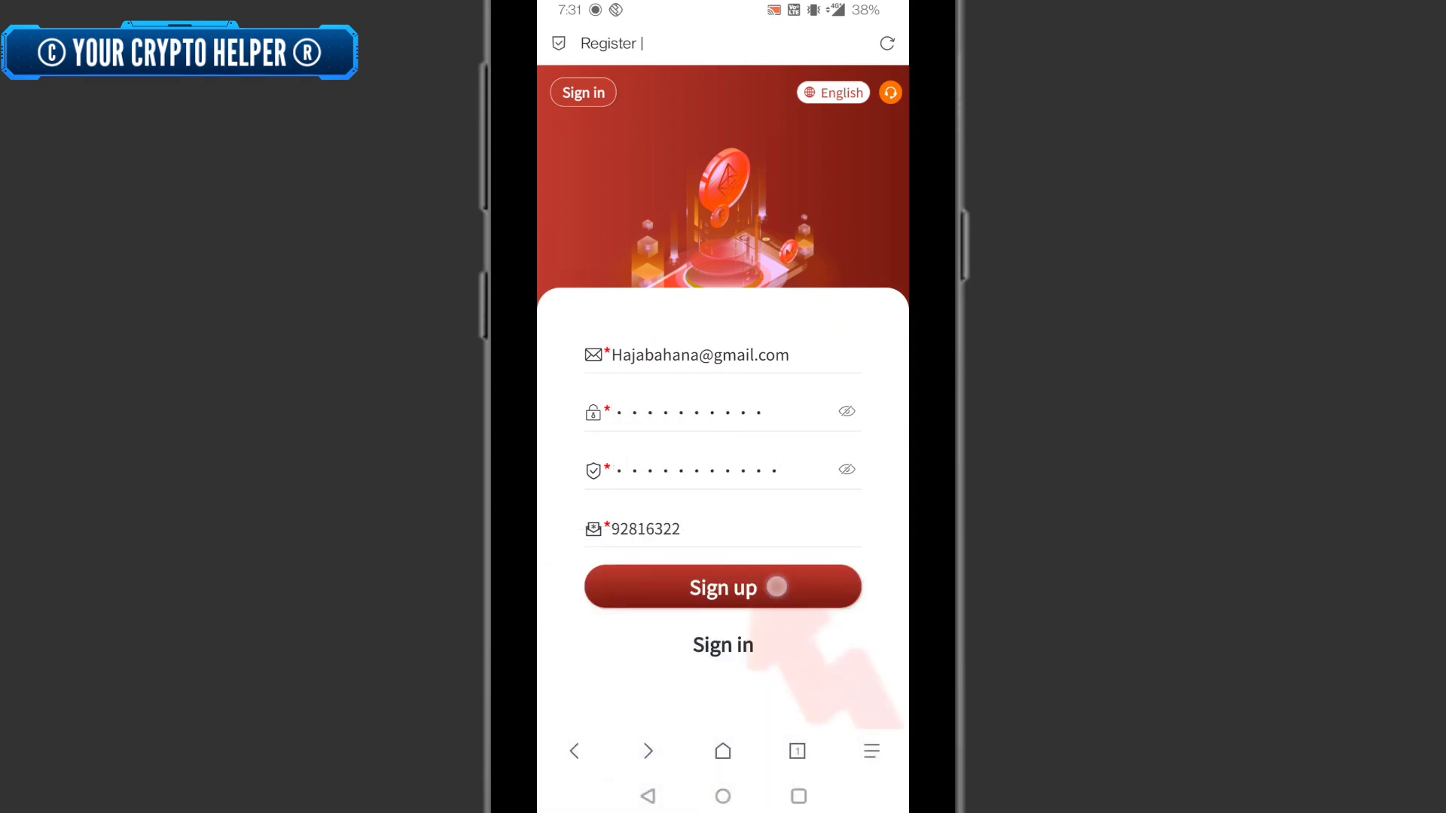
pyautogui.click(722, 587)
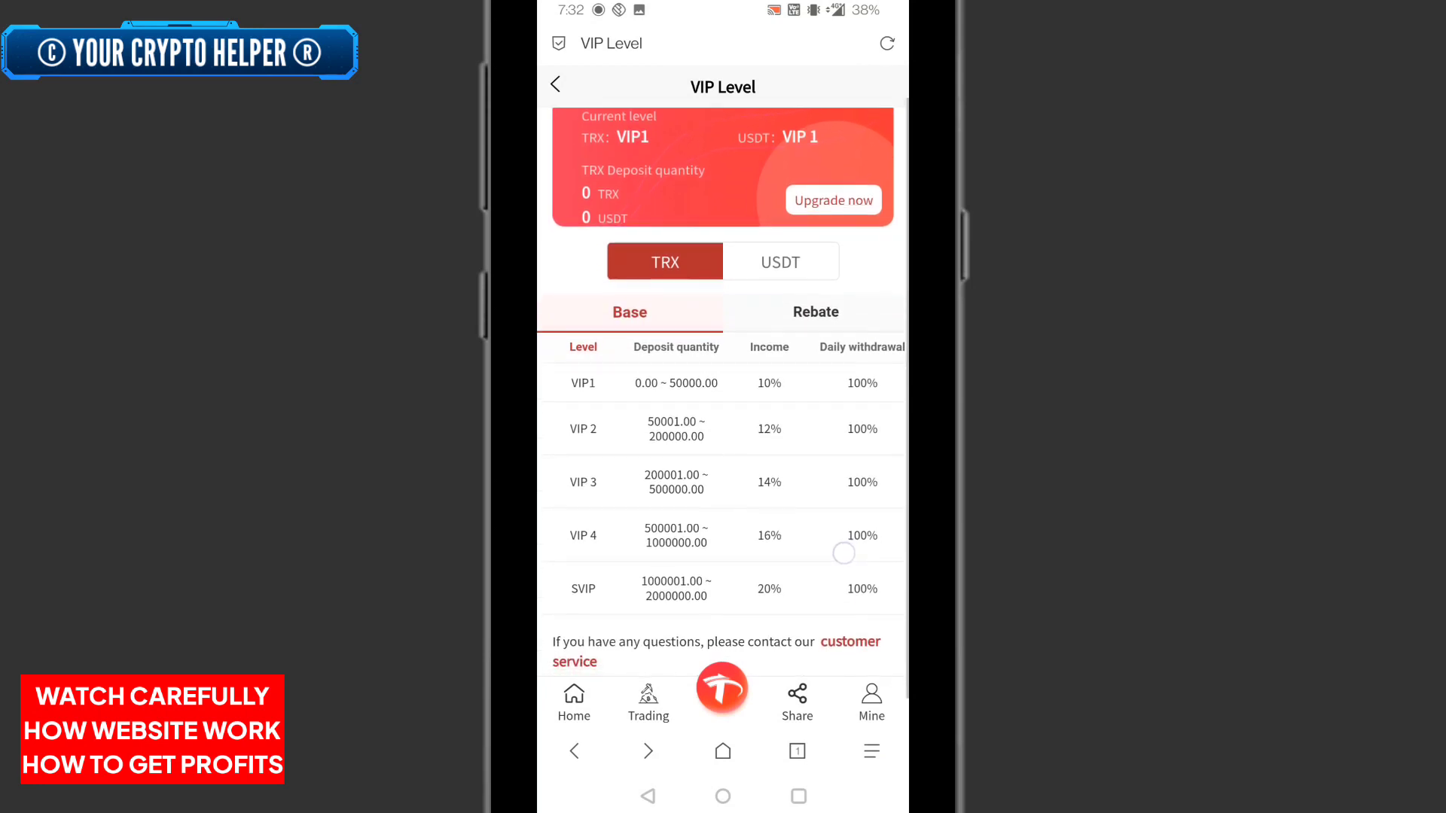
# Scroll the TRX VIP table, view the USDT tiers, then return to Home.
pyautogui.scroll(3)
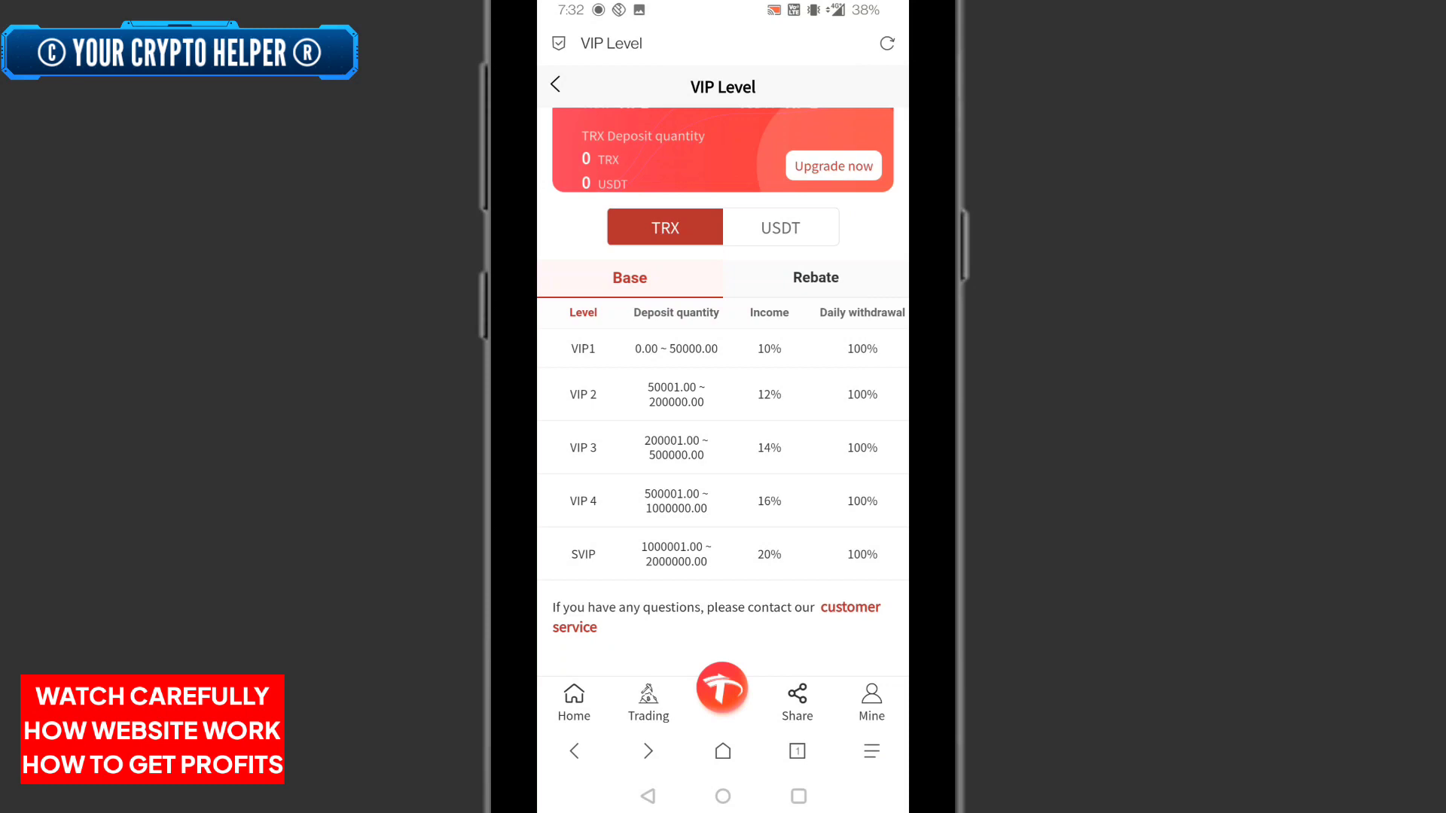
pyautogui.click(779, 226)
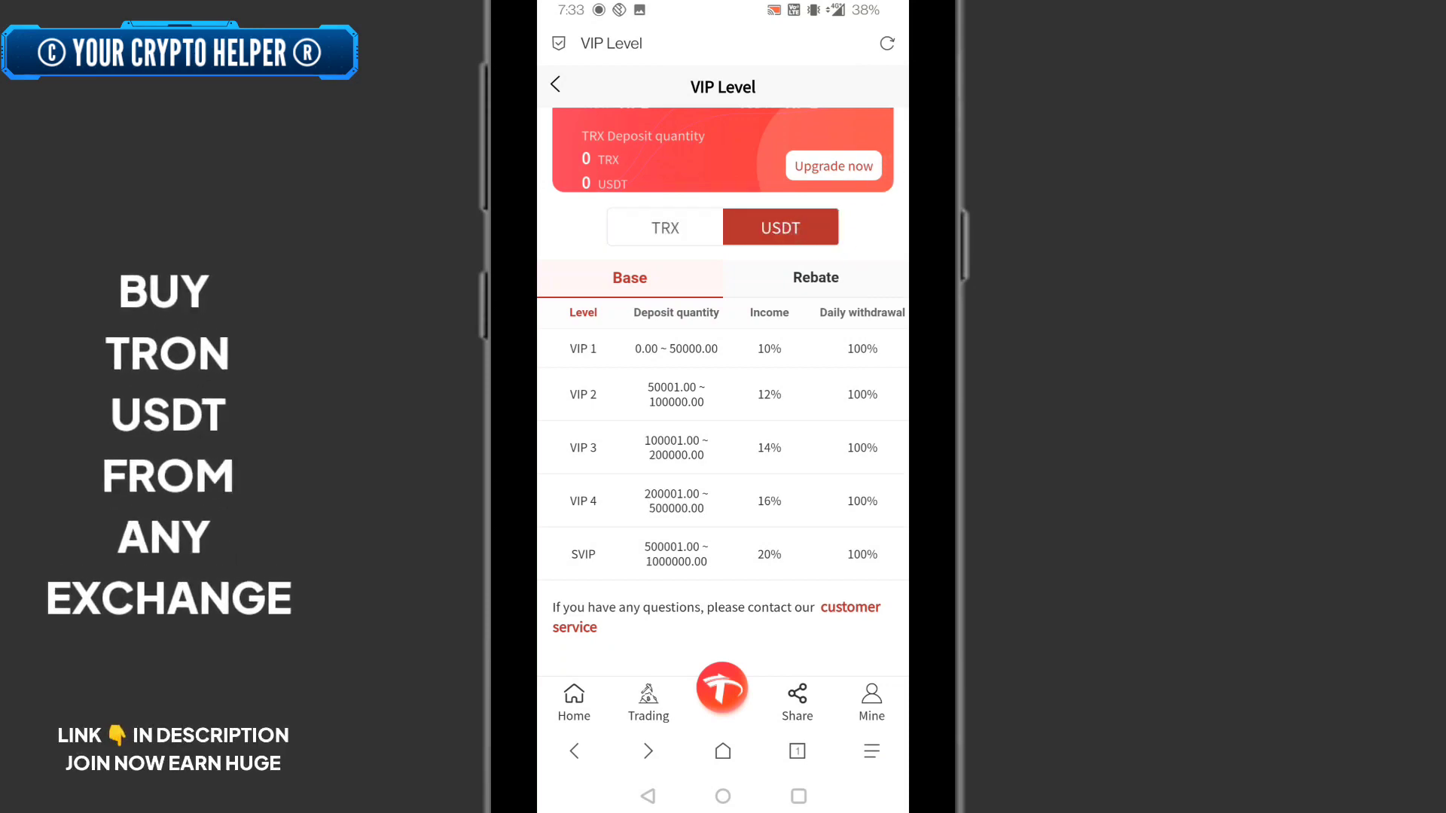
pyautogui.click(814, 278)
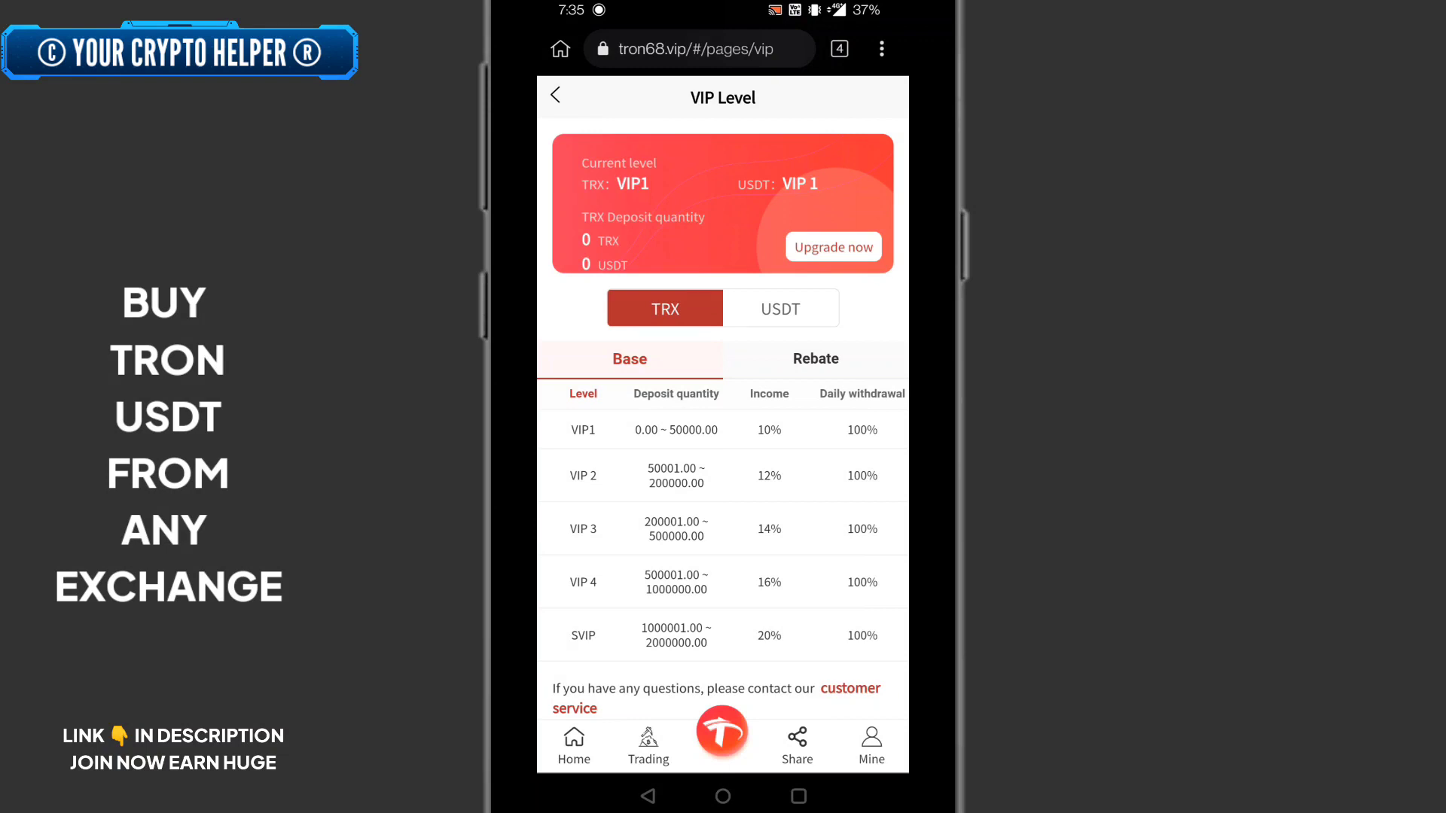
pyautogui.click(815, 359)
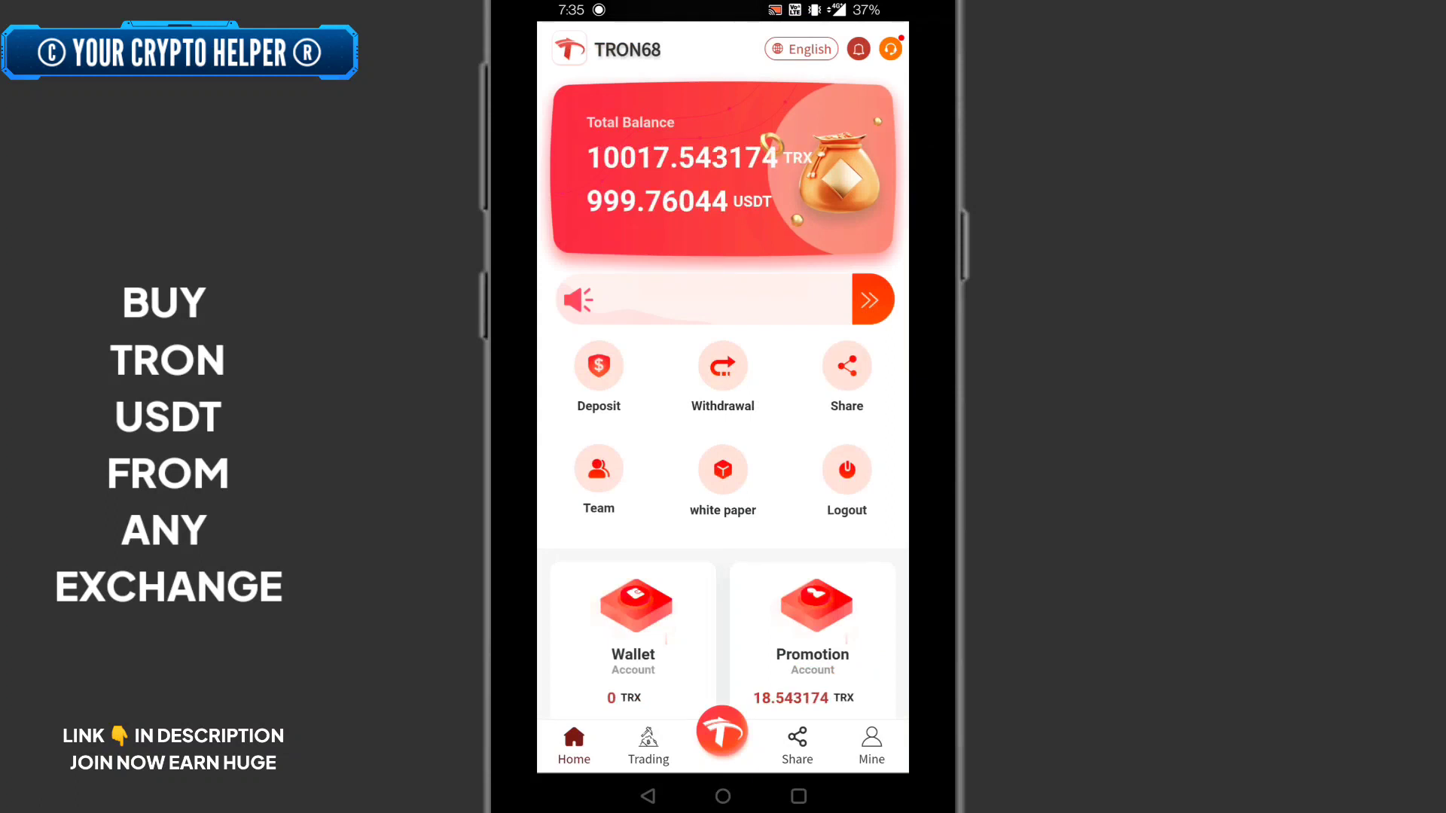
# Open the Deposit page and copy the account's TRX deposit address.
pyautogui.click(597, 366)
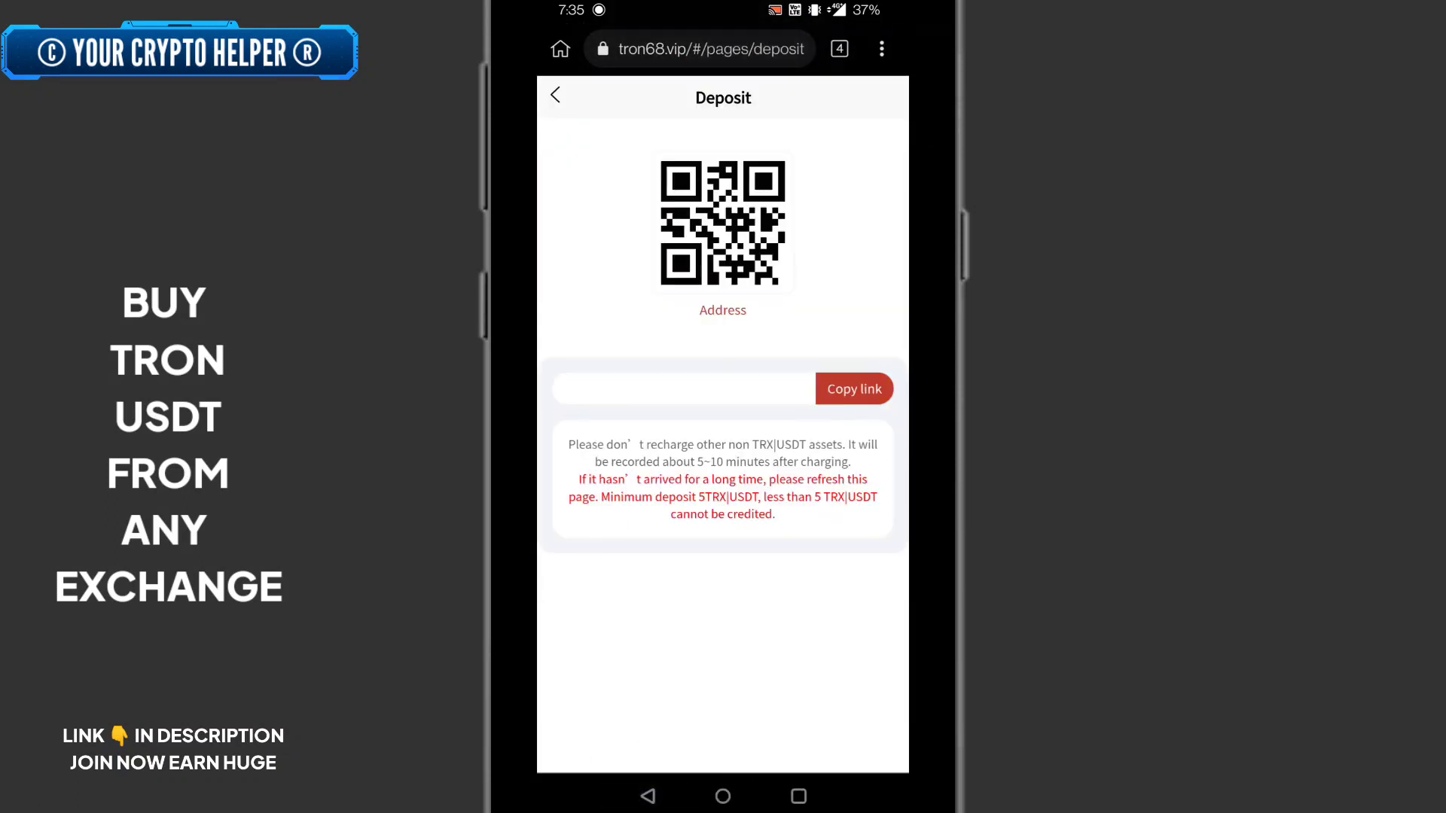
pyautogui.click(852, 389)
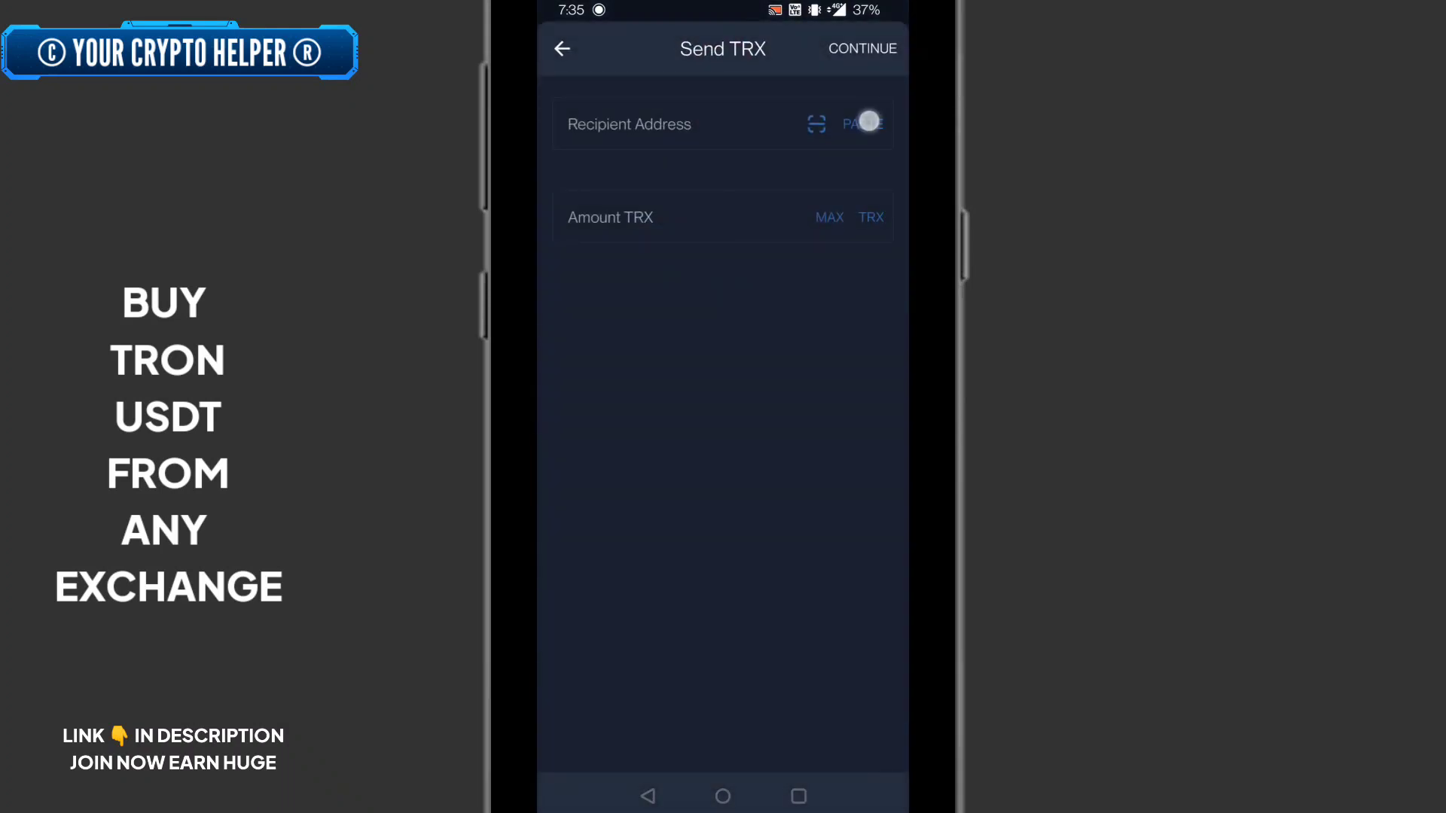
# Paste the TRON68 deposit address as recipient and confirm sending 15 TRX.
pyautogui.click(860, 48)
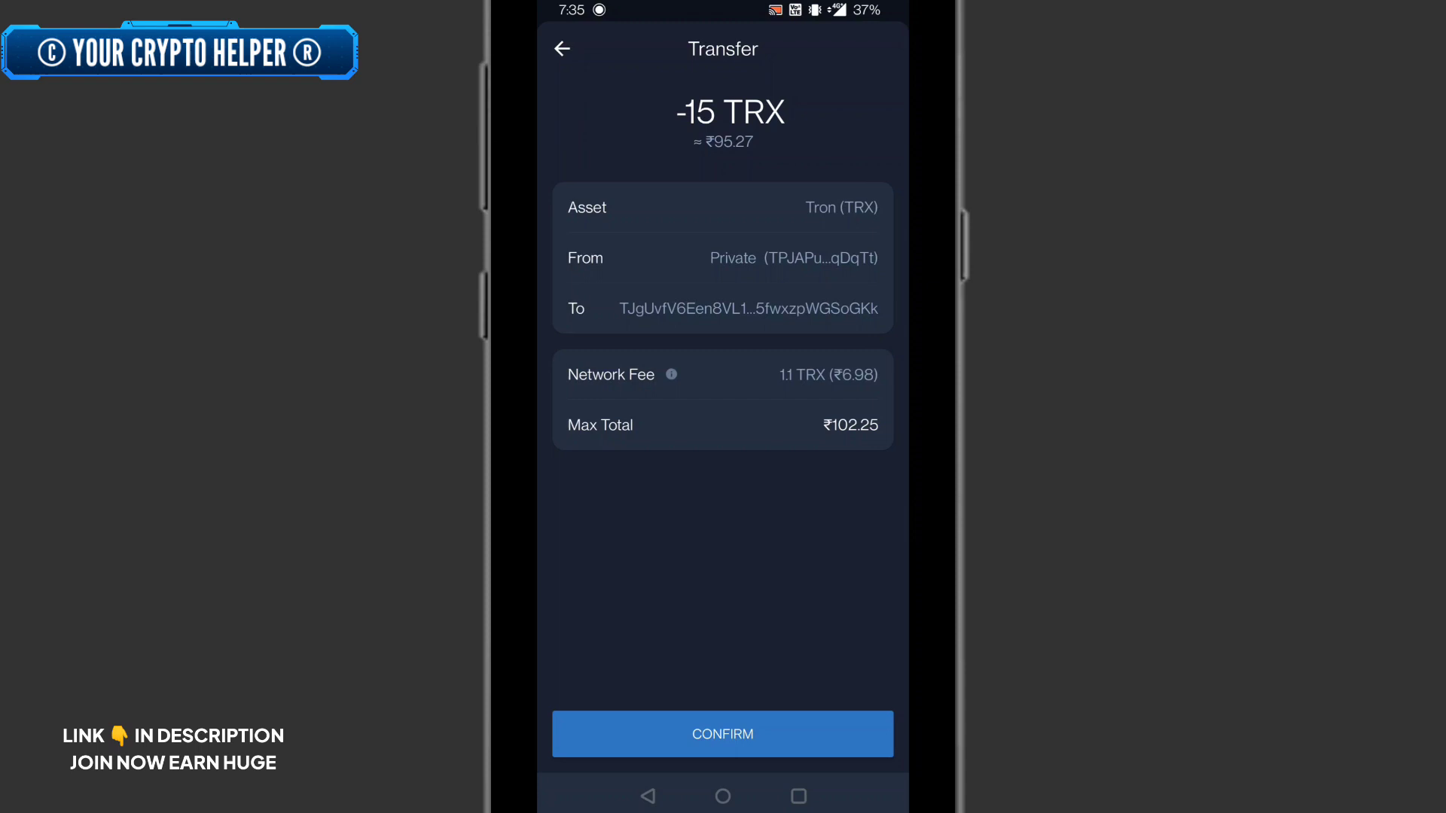
pyautogui.click(722, 734)
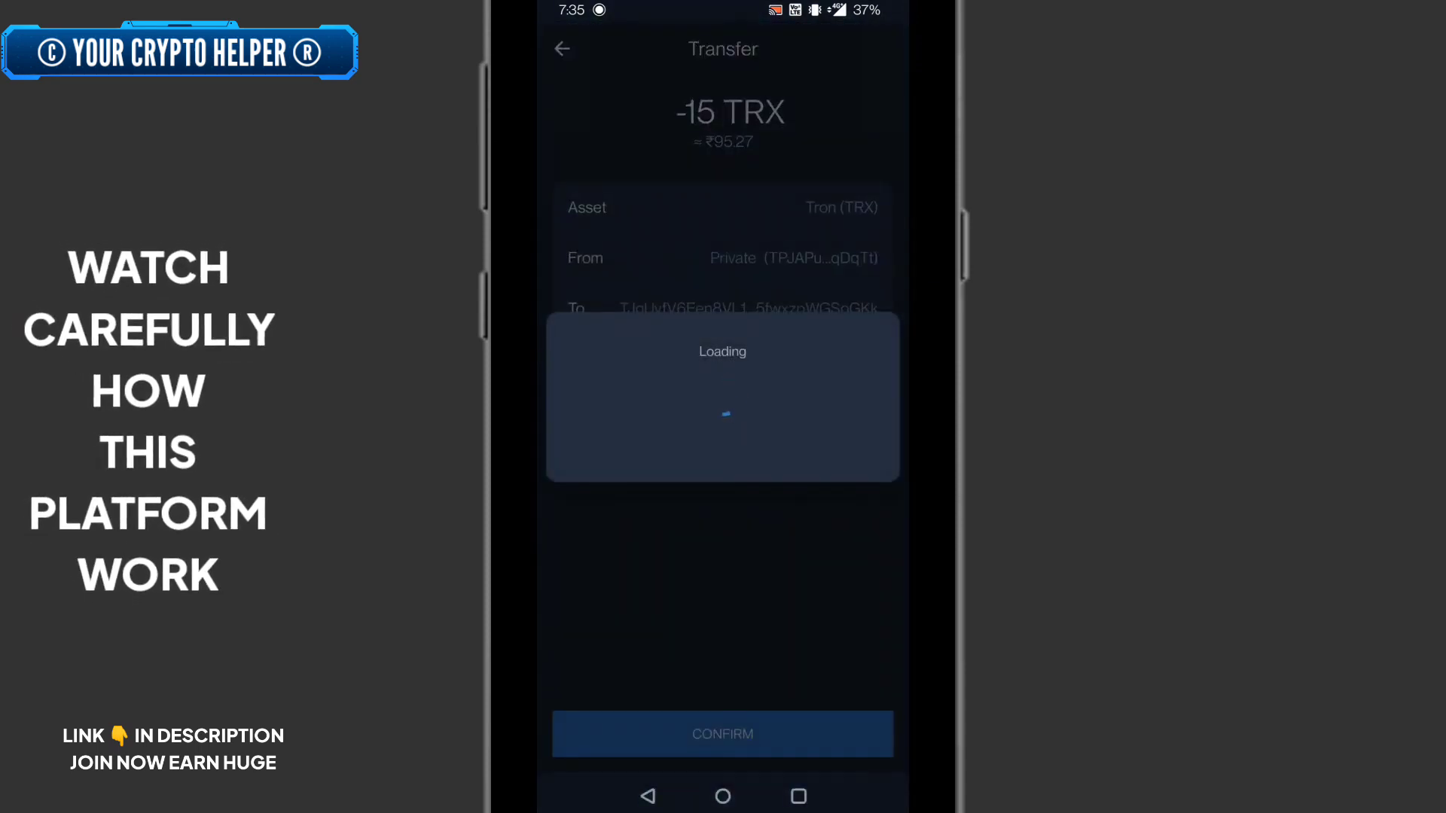
pyautogui.click(722, 734)
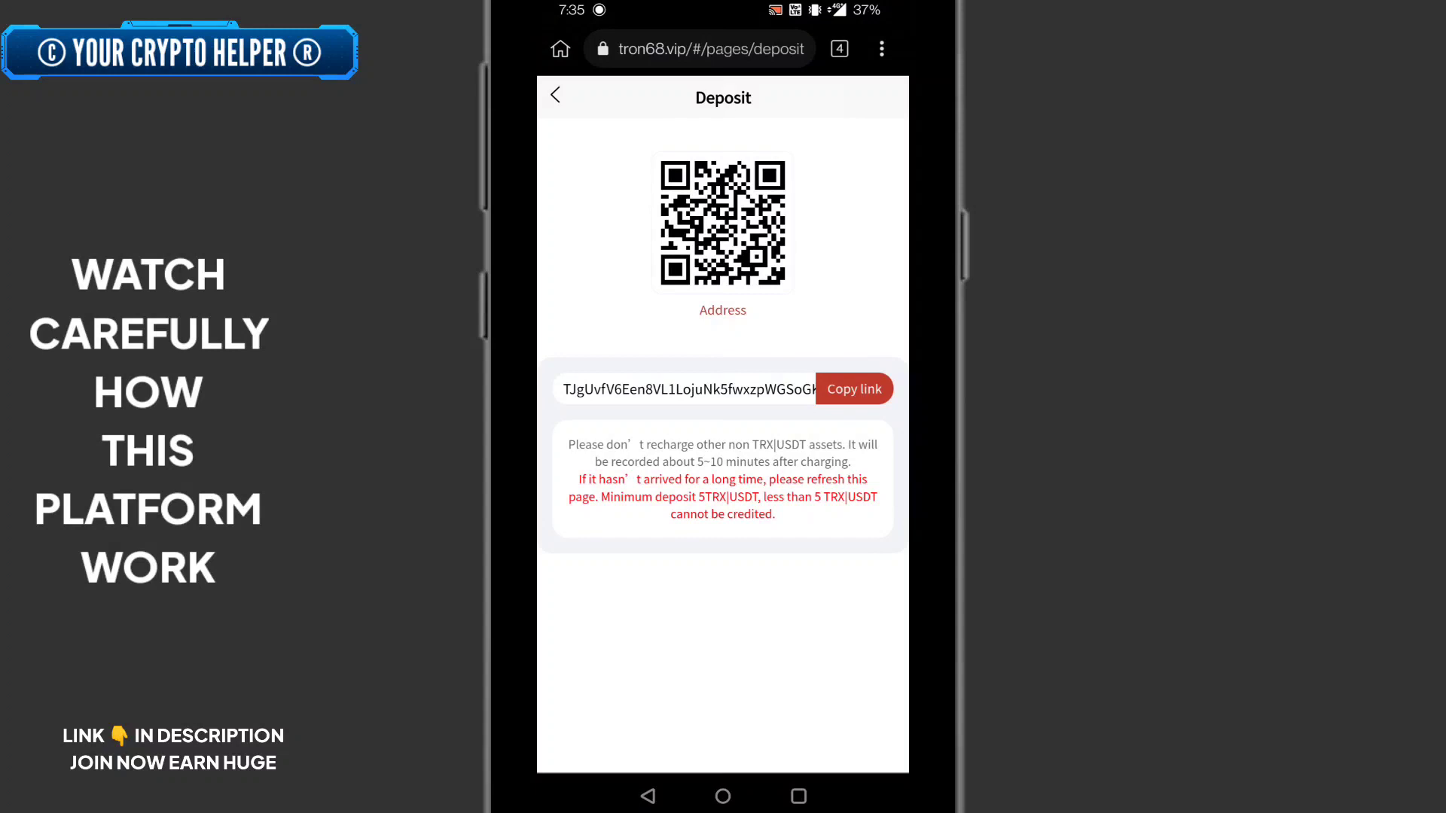
# View the Share invite page and the Trading cloud mining profits, then go Home.
pyautogui.click(555, 95)
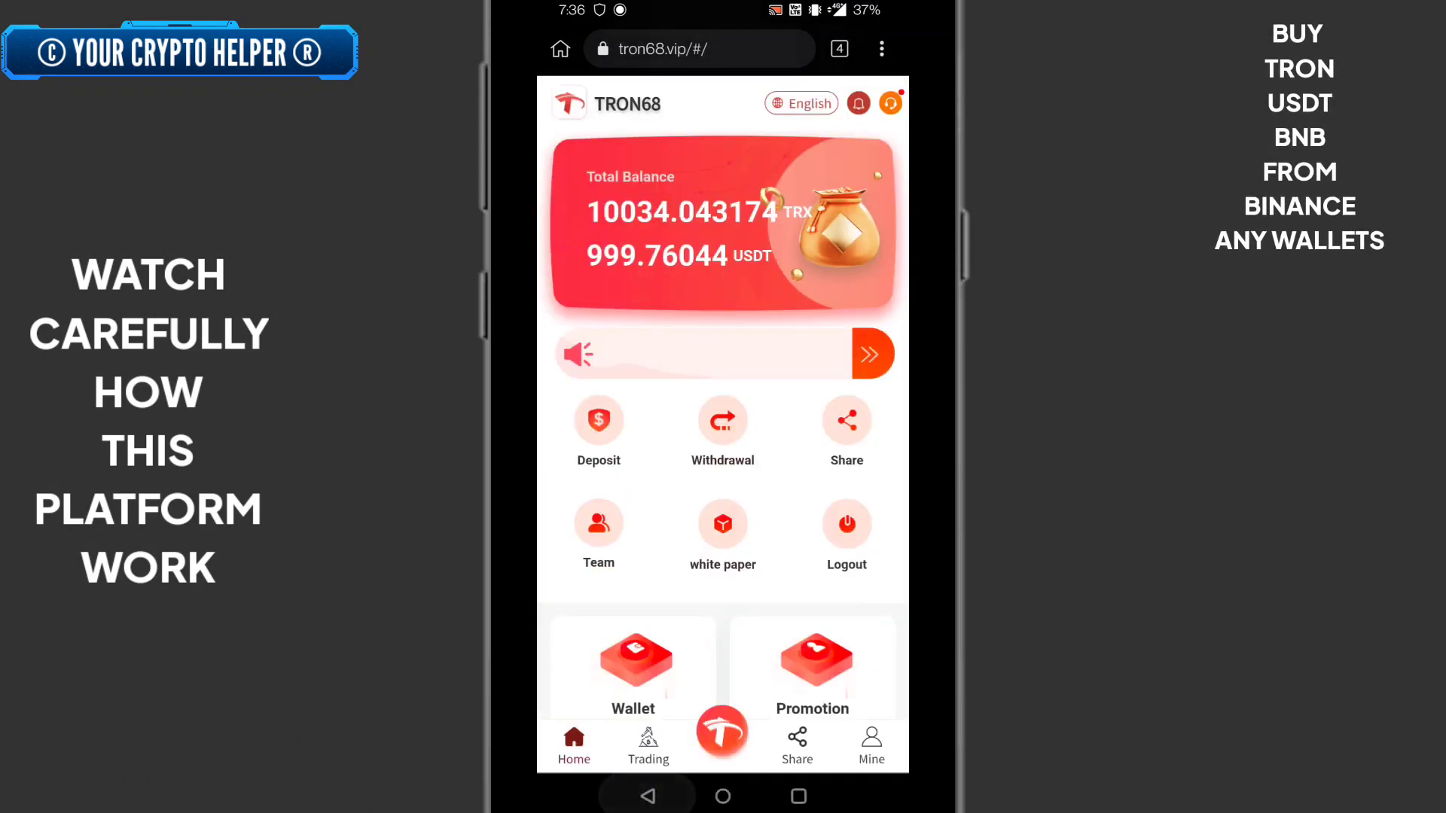
pyautogui.click(846, 431)
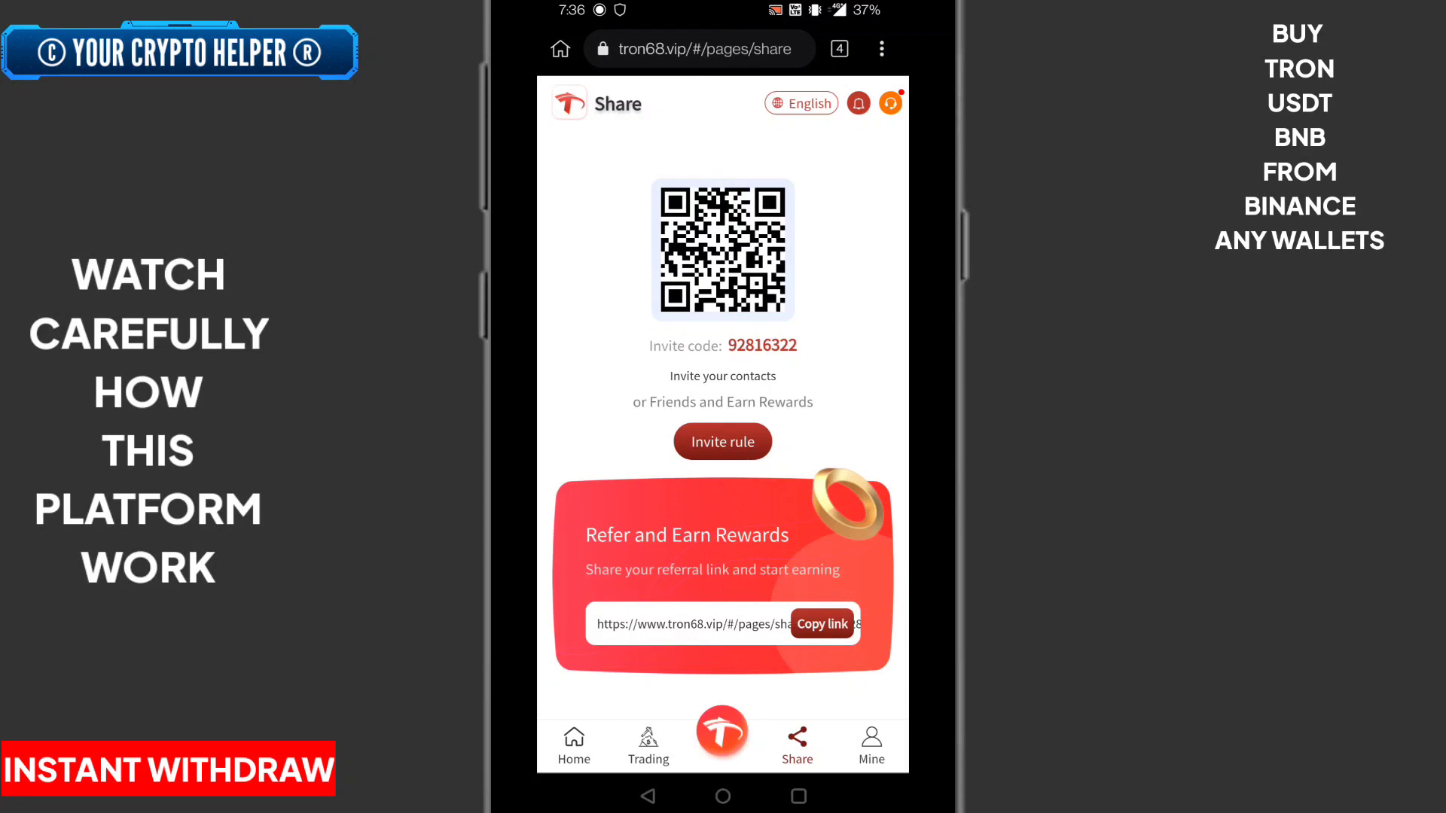
pyautogui.click(649, 745)
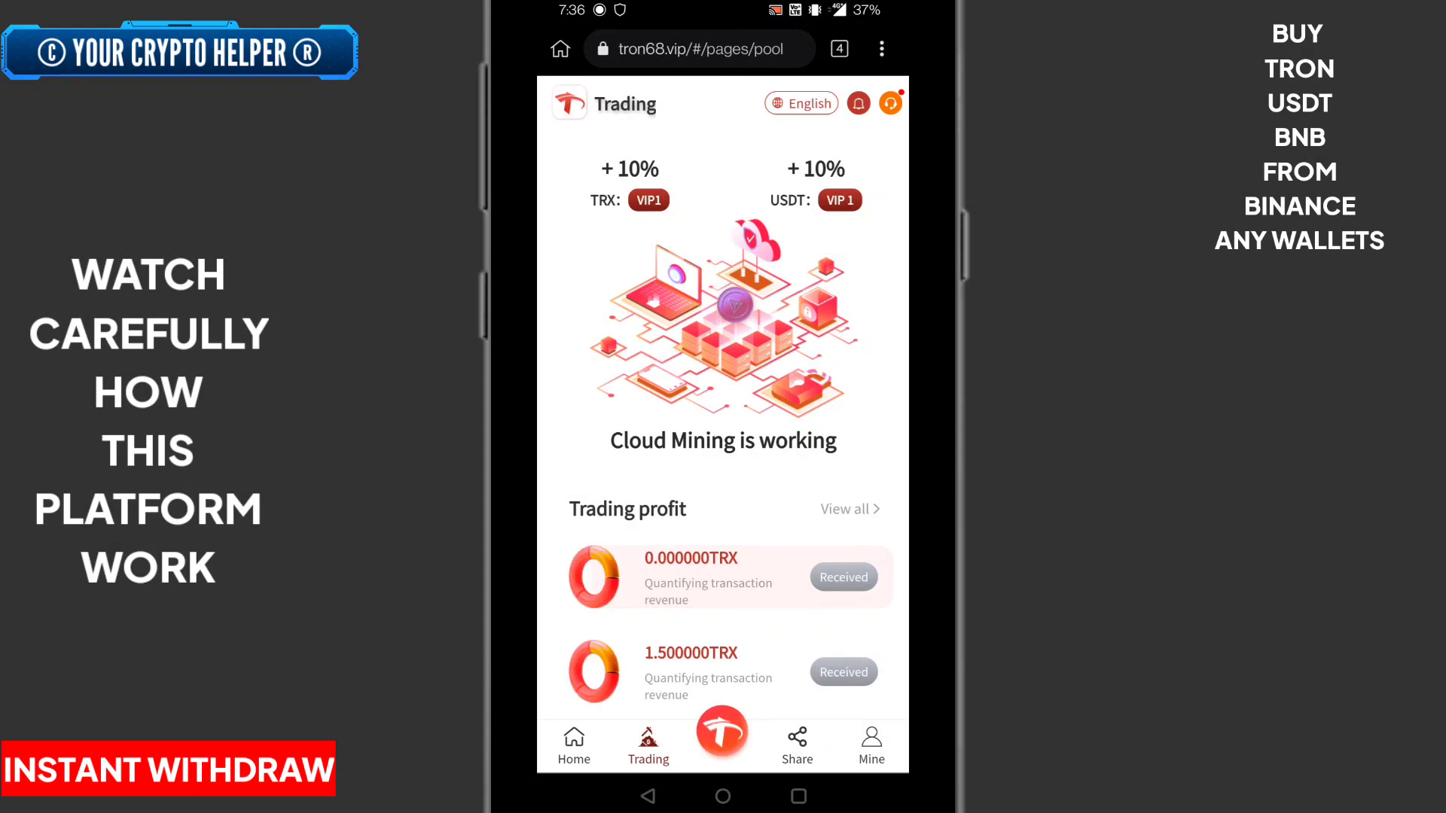
pyautogui.scroll(3)
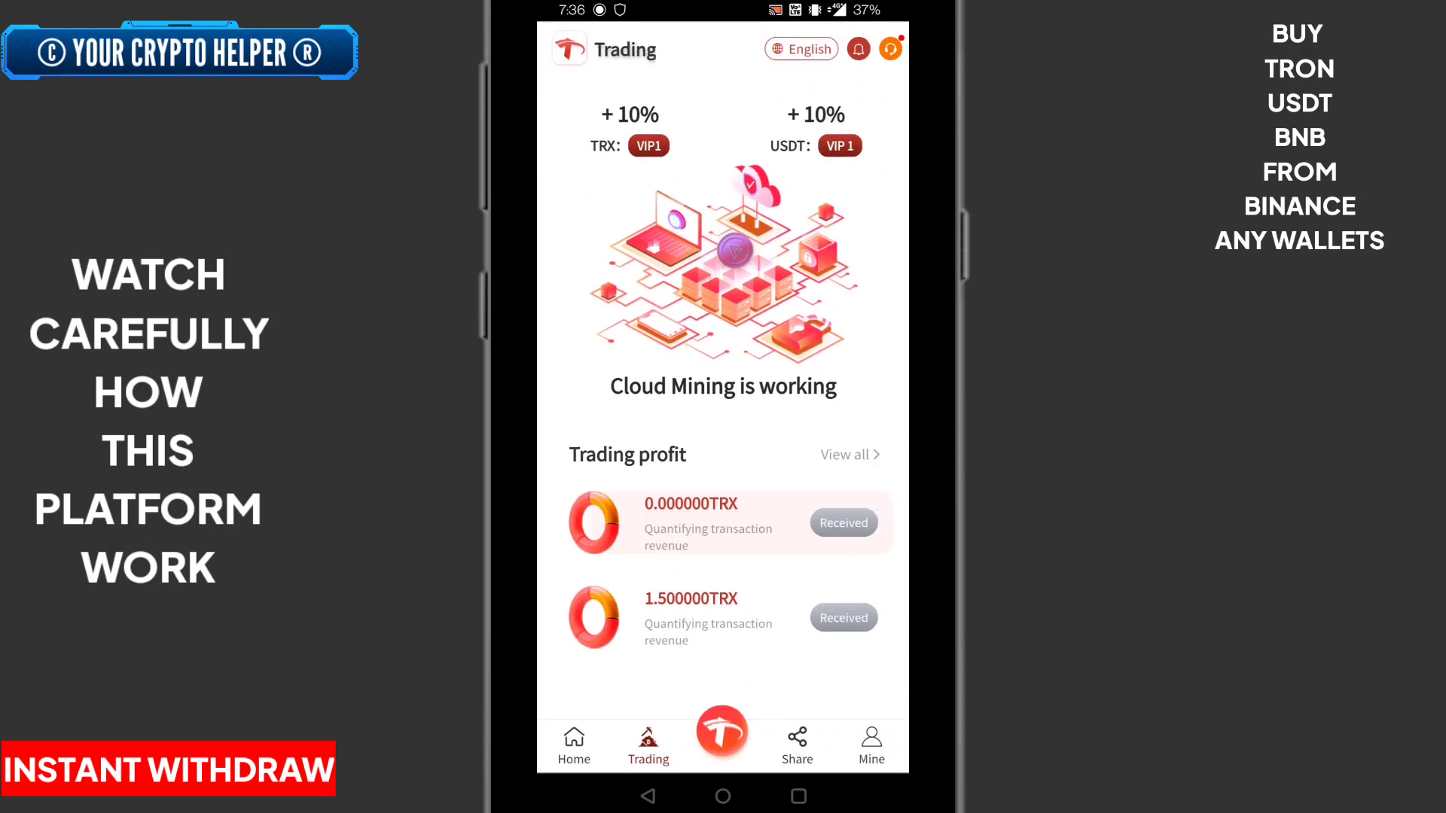
pyautogui.click(574, 745)
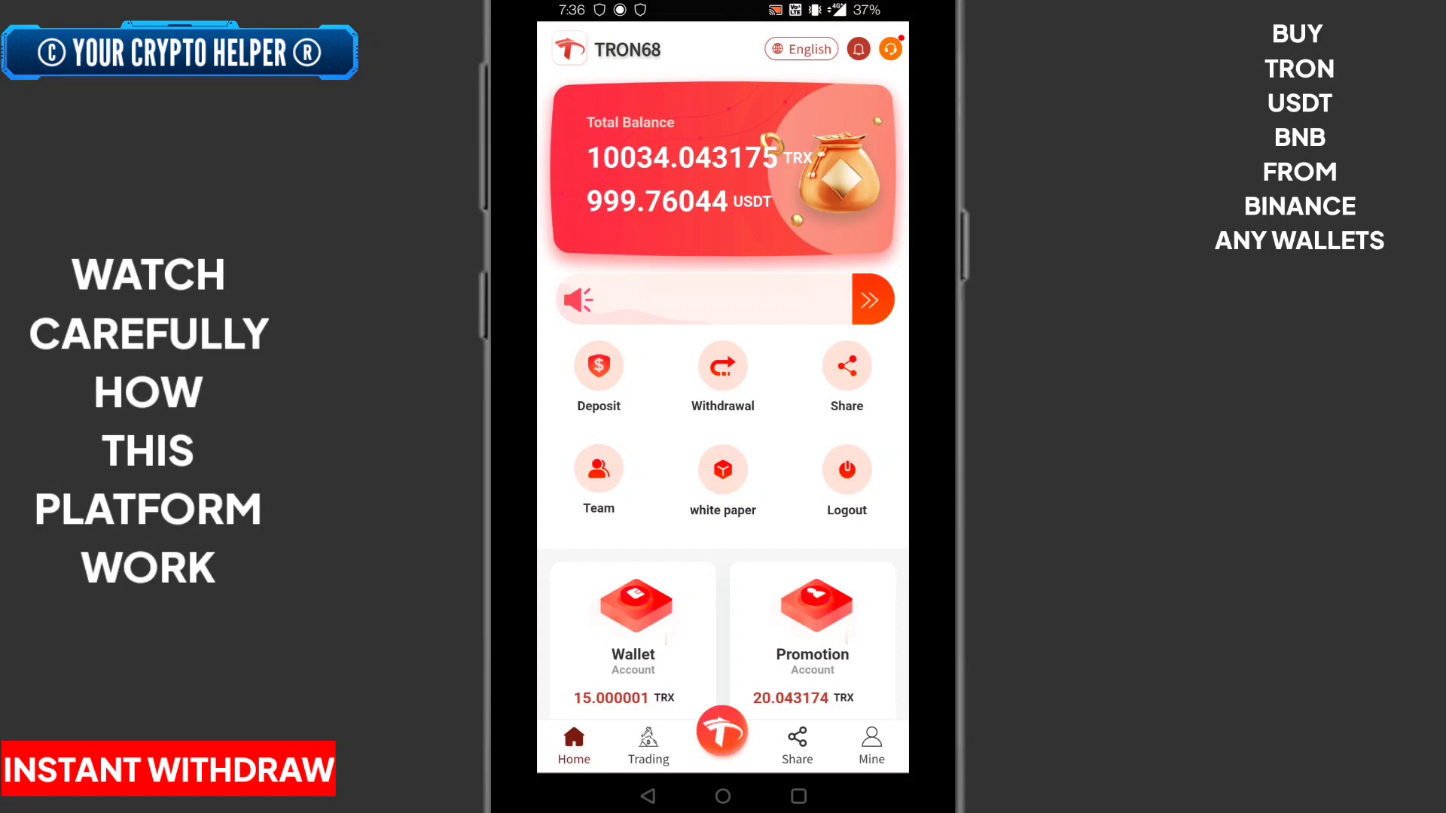
# Withdraw 20 TRX from the promotion account with address and security password, then return Home.
pyautogui.click(722, 367)
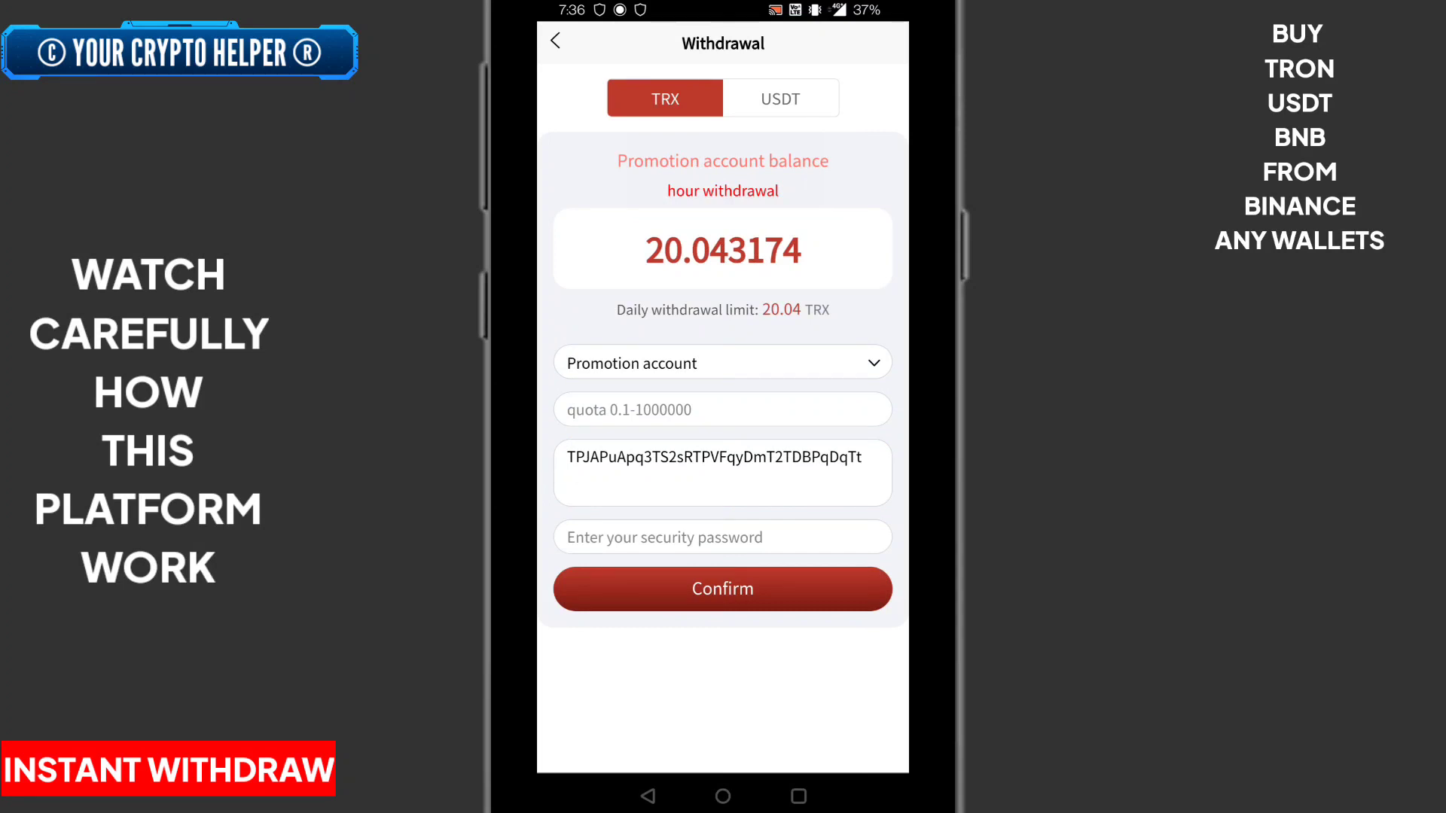
pyautogui.click(722, 588)
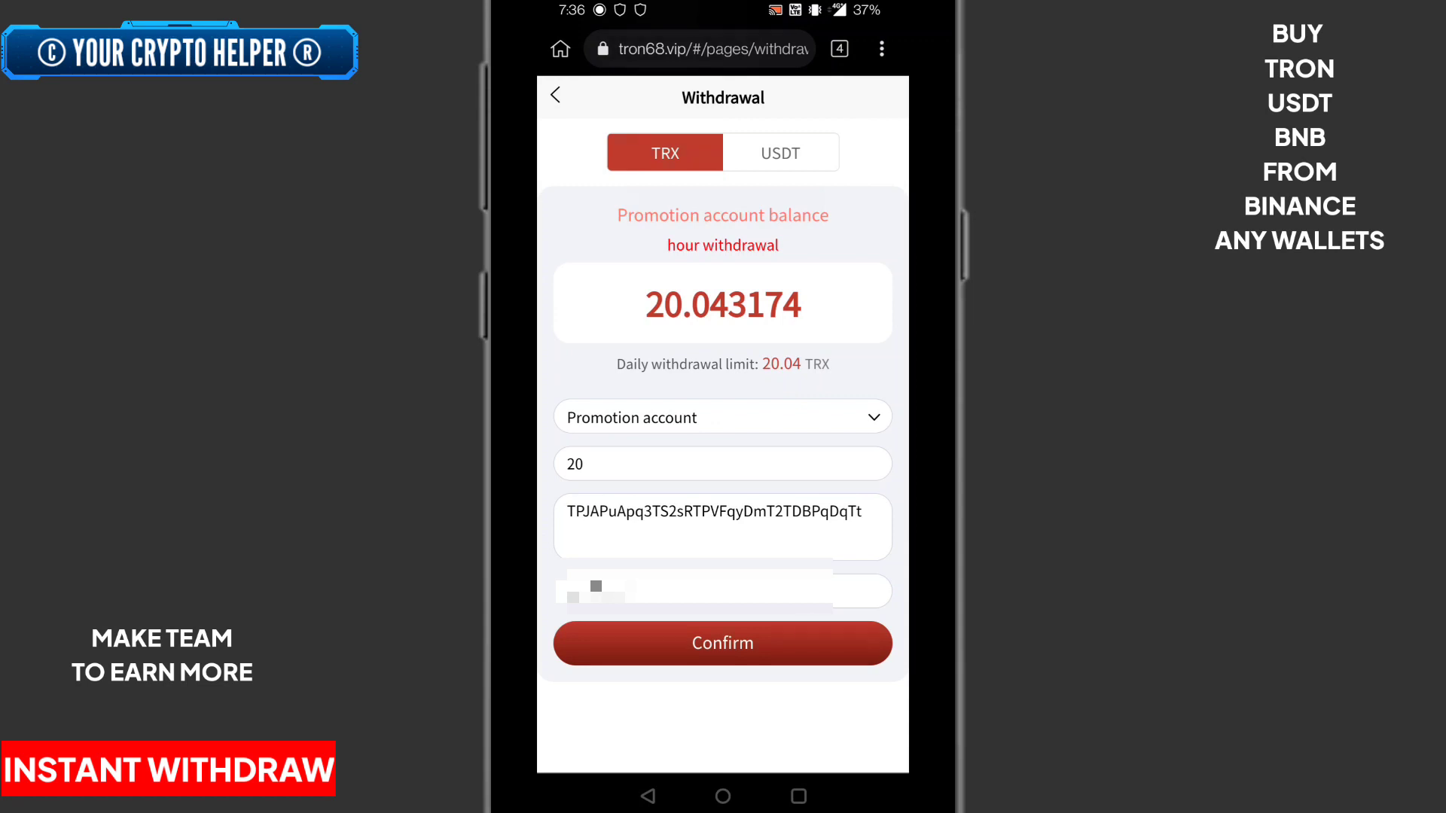
pyautogui.click(722, 642)
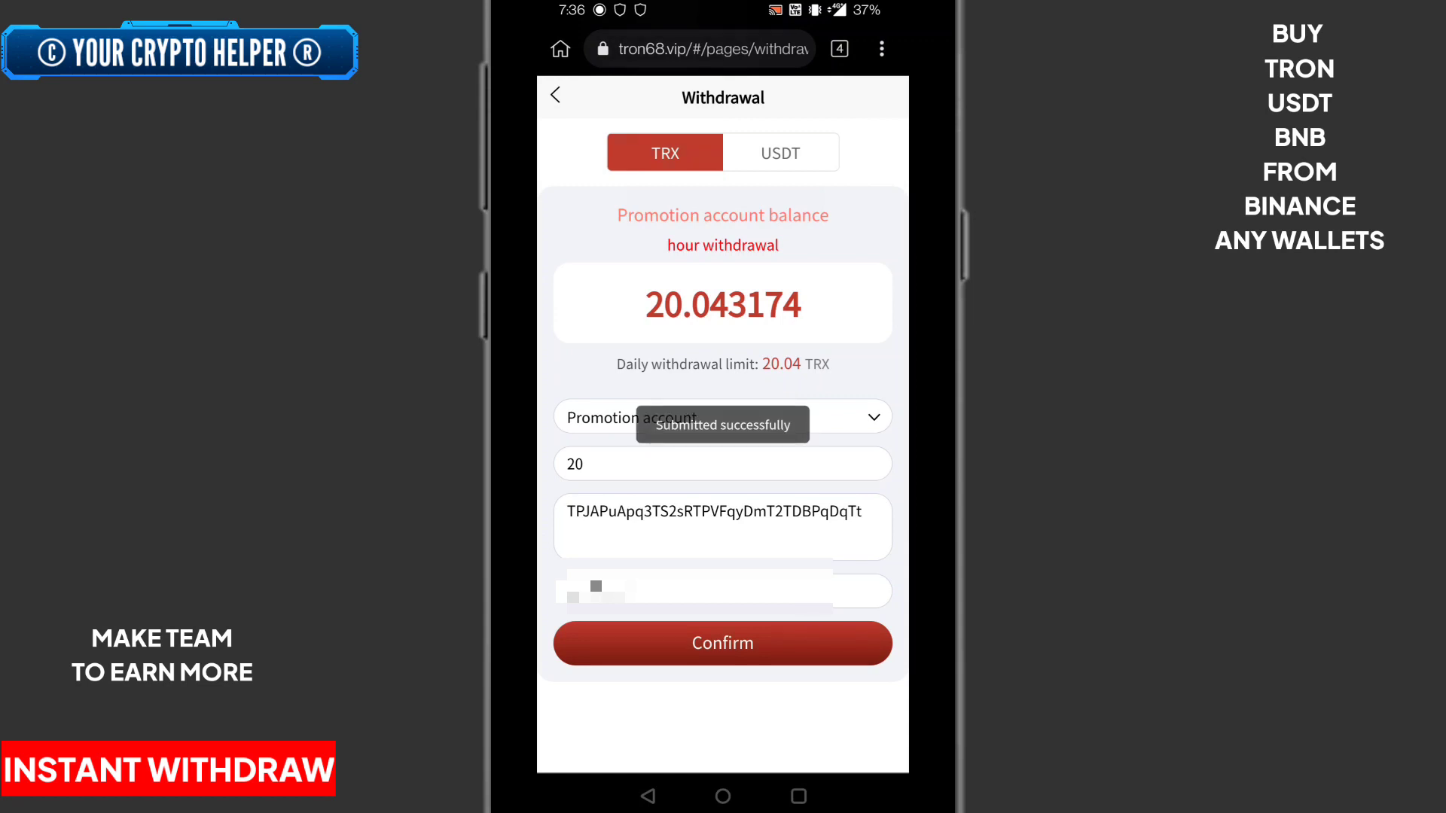
pyautogui.click(722, 643)
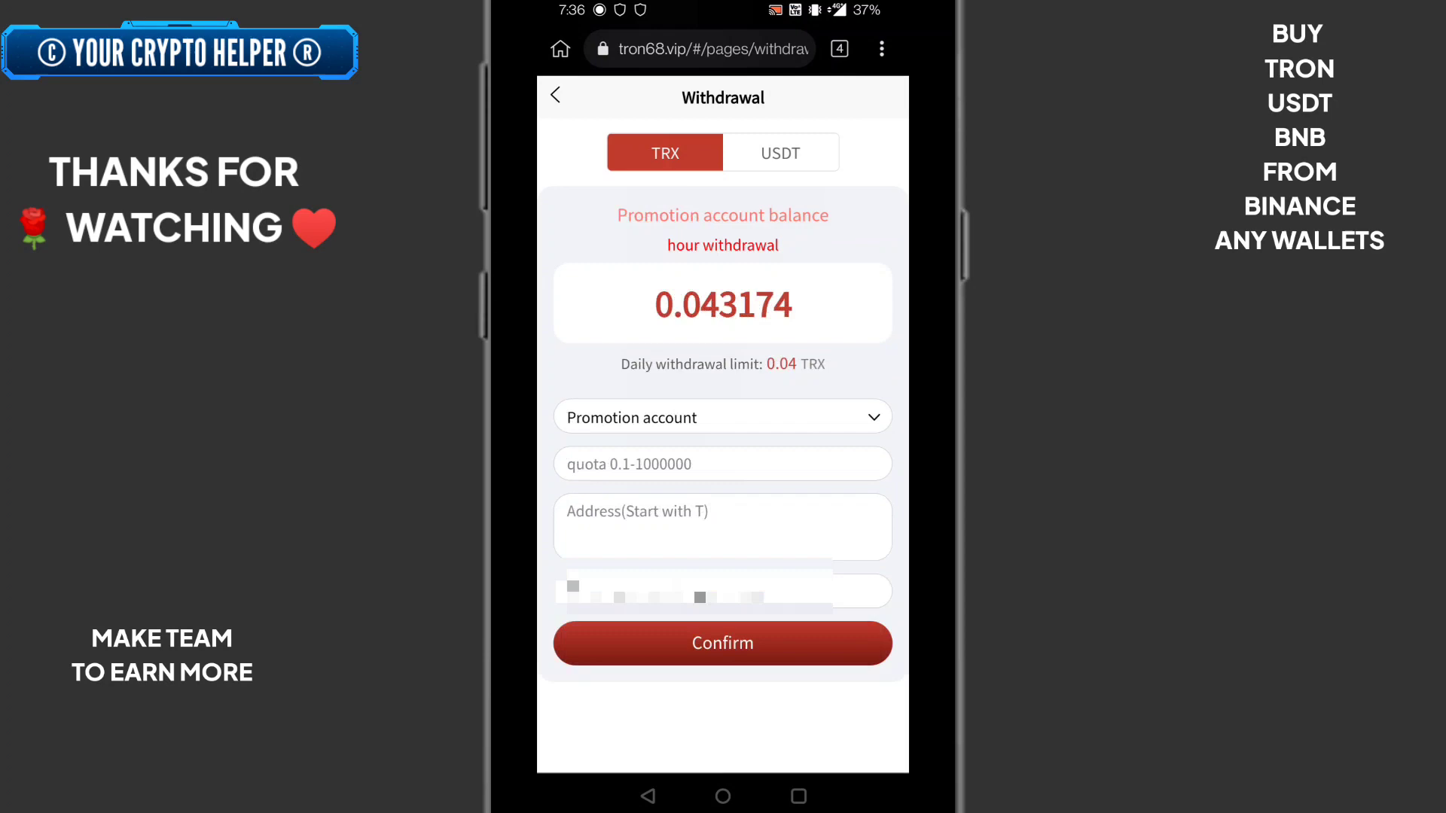
pyautogui.click(554, 95)
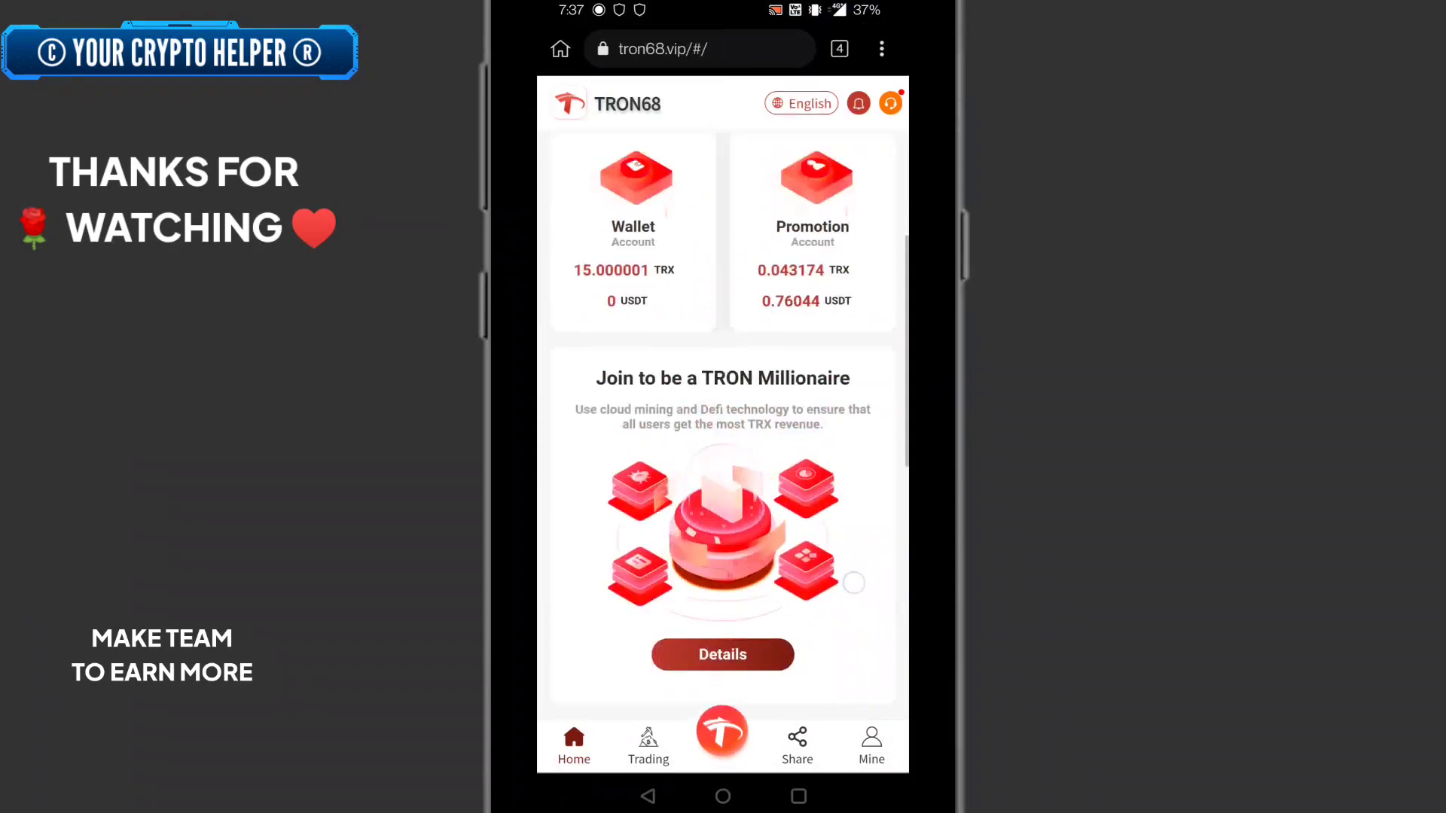
# Check the VIP Level details showing VIP1 with 15.000001 TRX deposited.
pyautogui.click(722, 655)
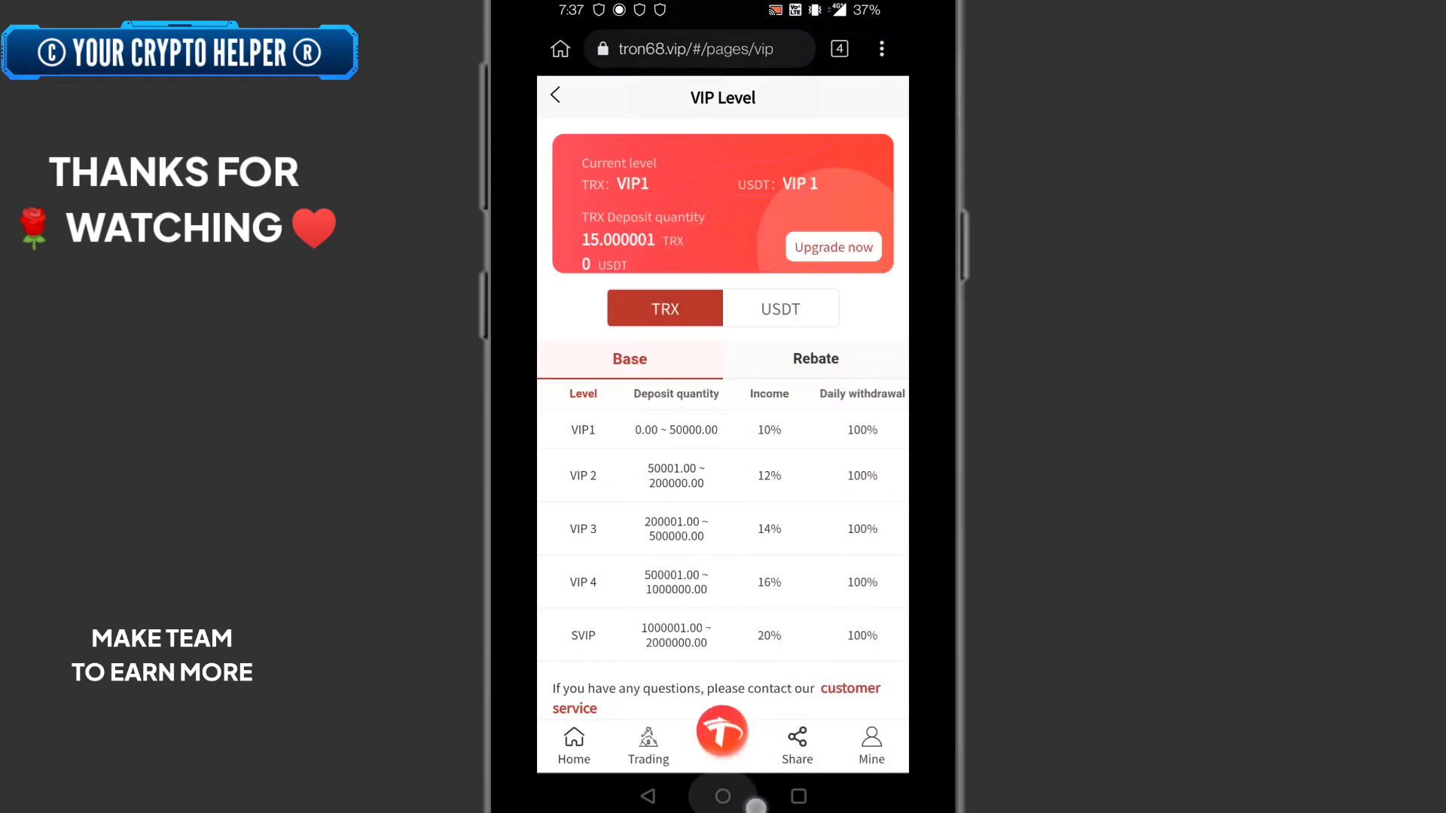
pyautogui.click(722, 795)
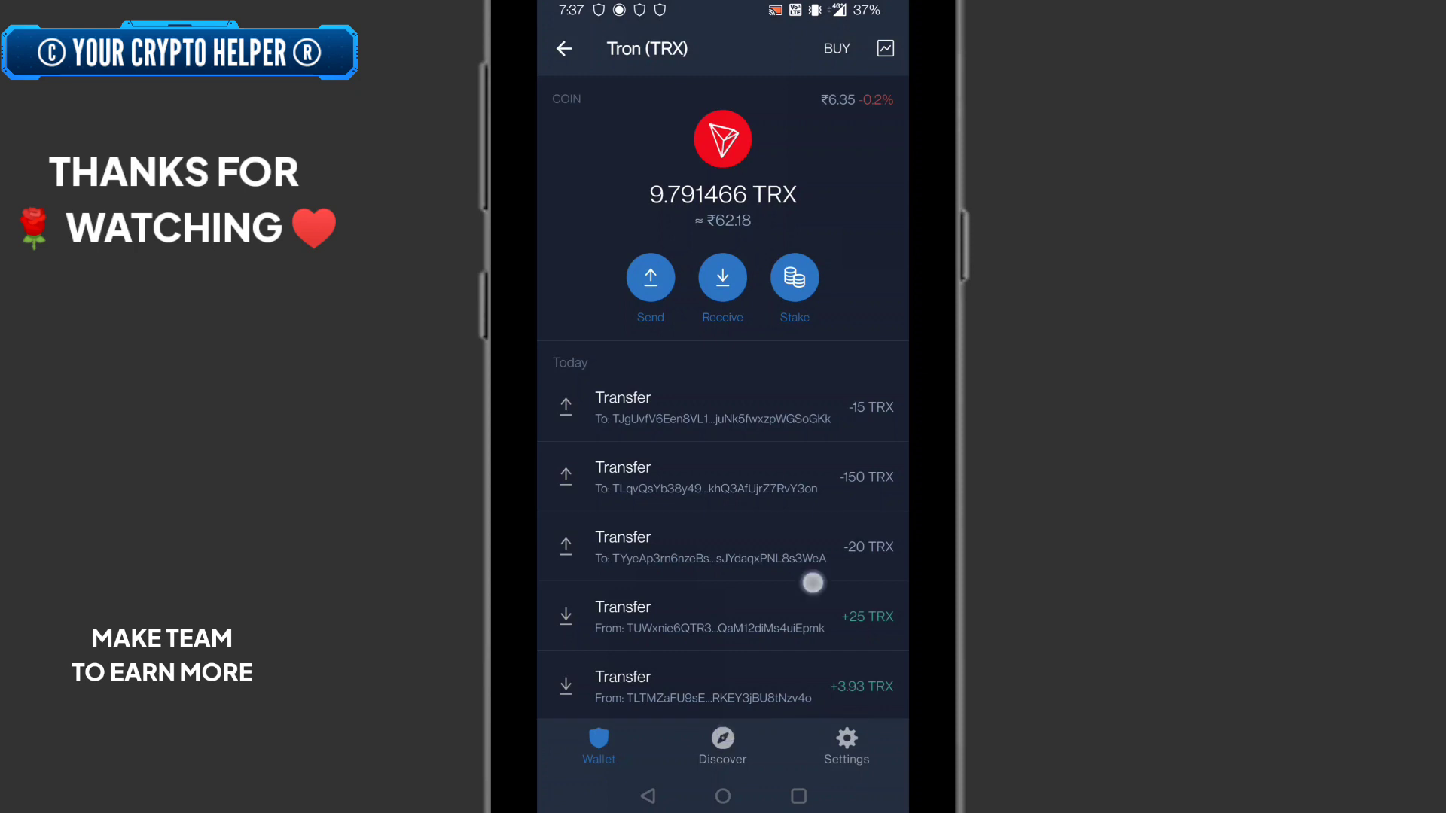
# Open the Trust Wallet Tron coin page showing the 15 TRX transfer.
pyautogui.click(722, 616)
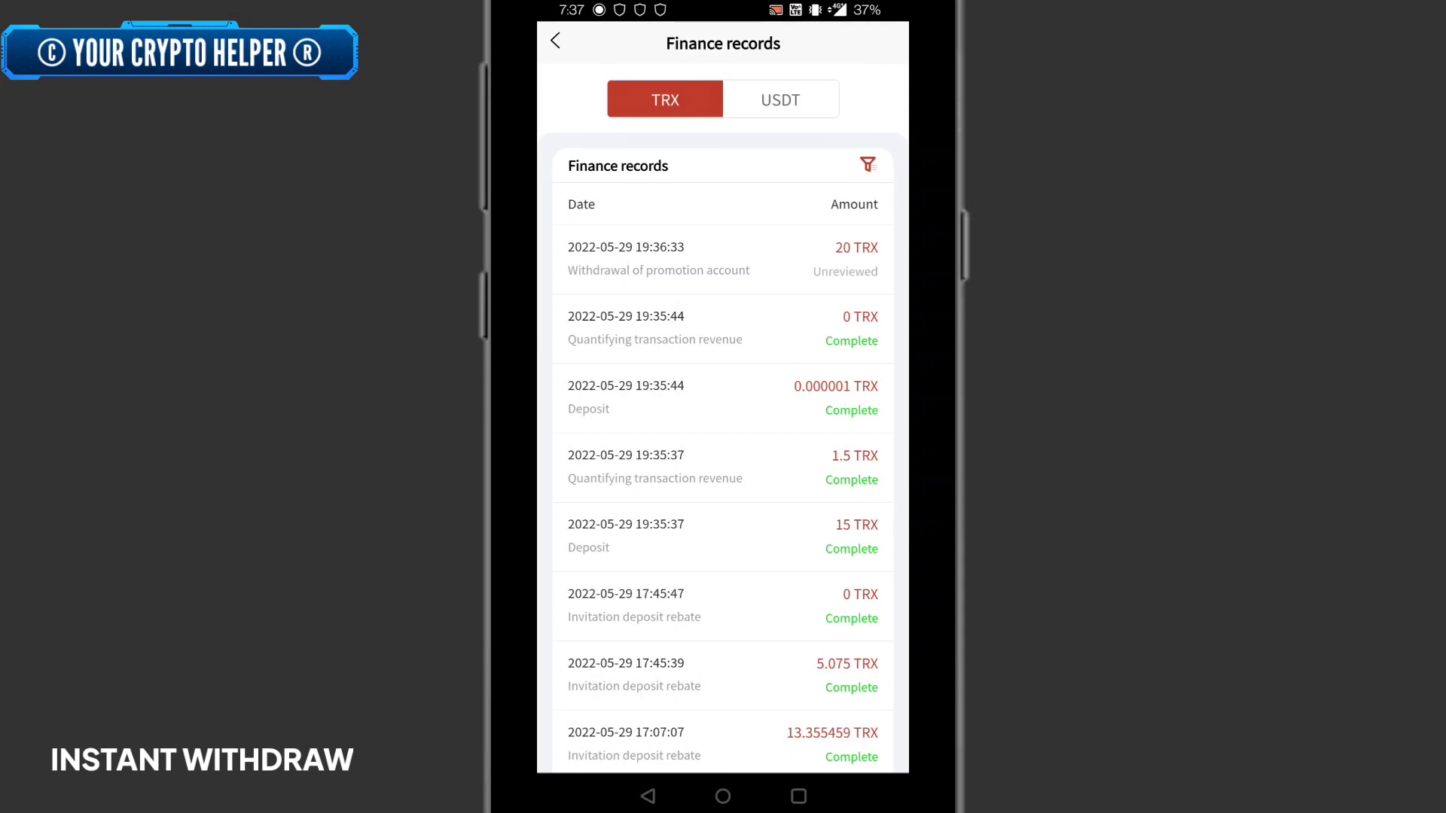
# Check the TRX finance records with the unreviewed 20 TRX withdrawal, then switch to USDT records.
pyautogui.scroll(-3)
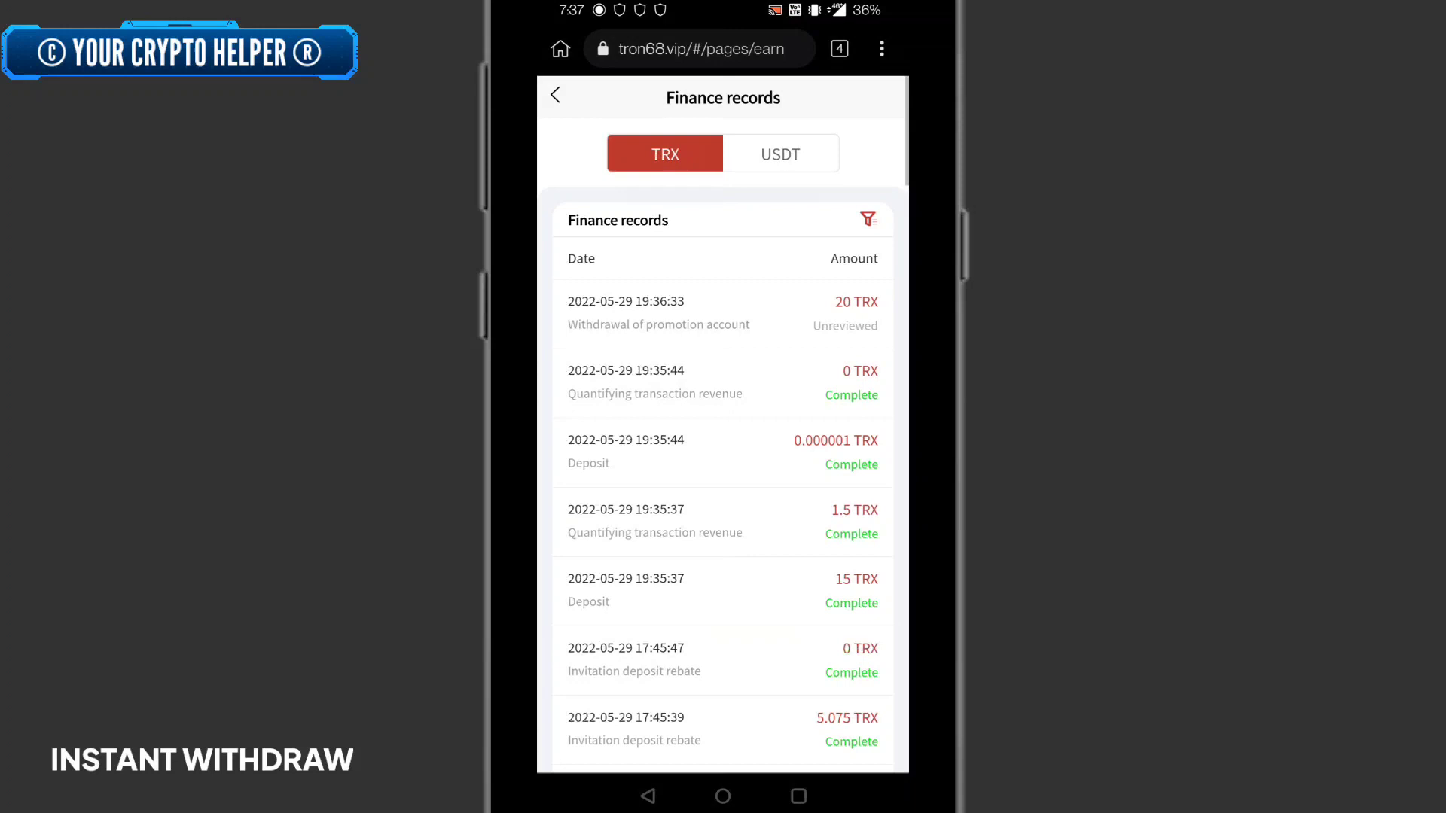
pyautogui.click(779, 153)
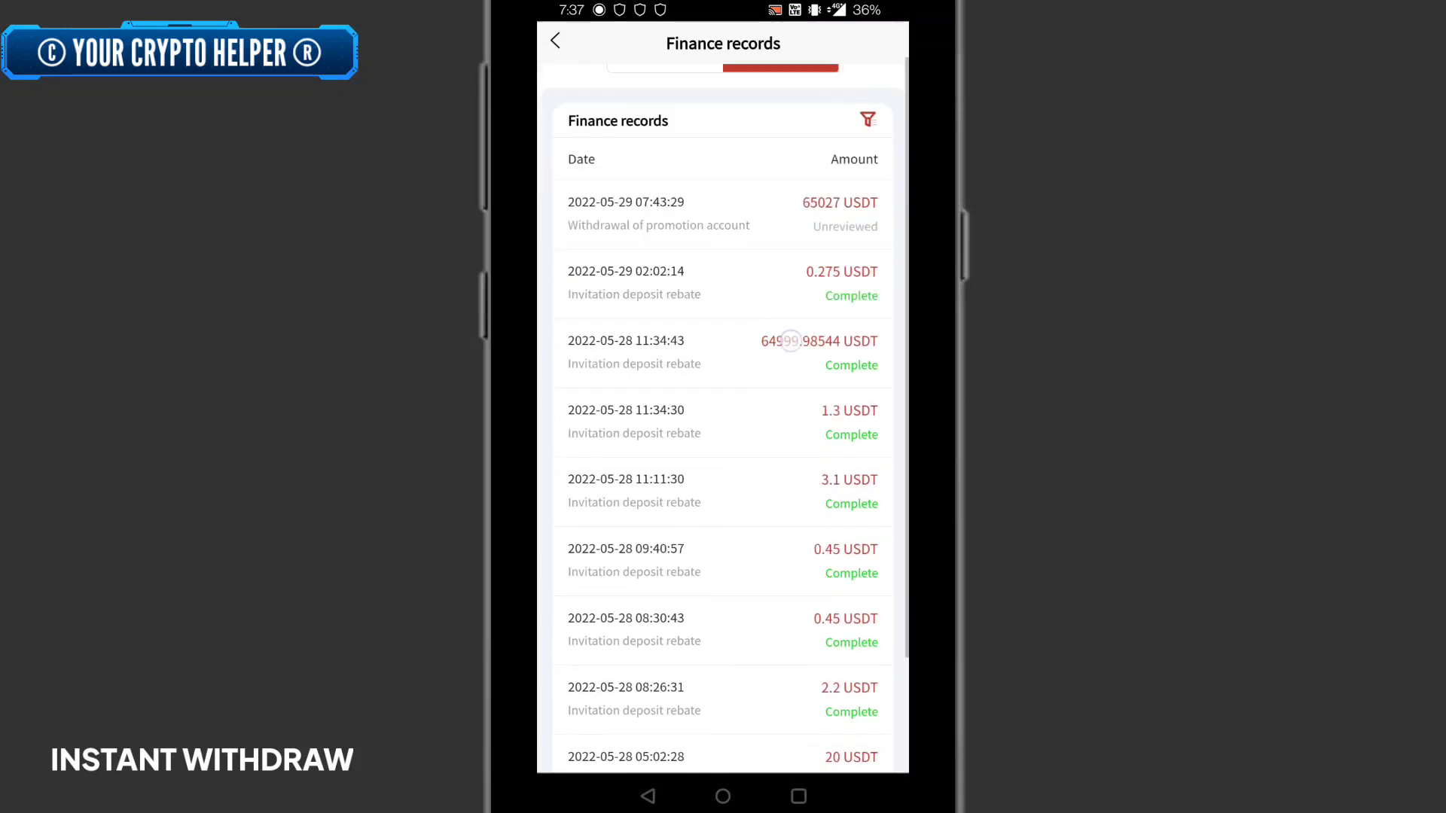